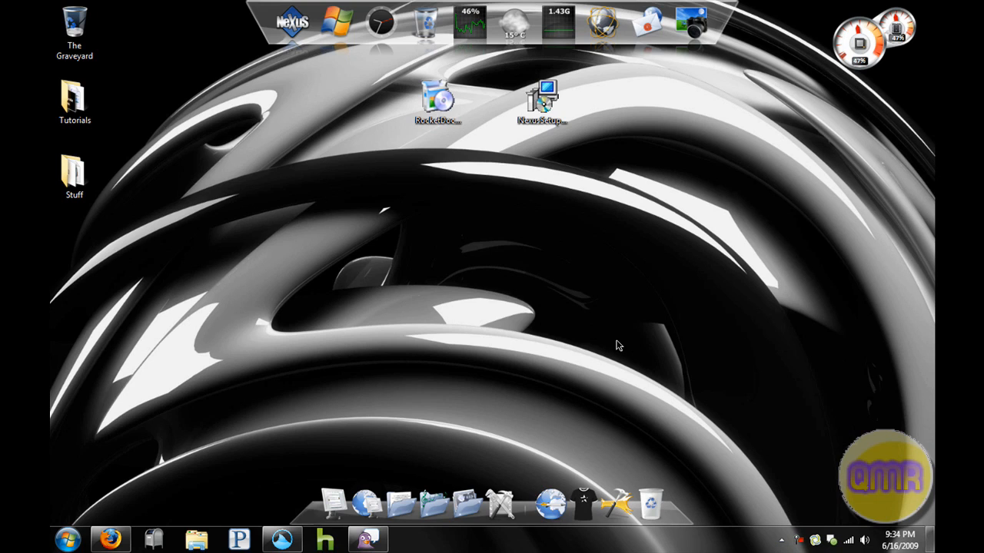
mouse_move(515, 249)
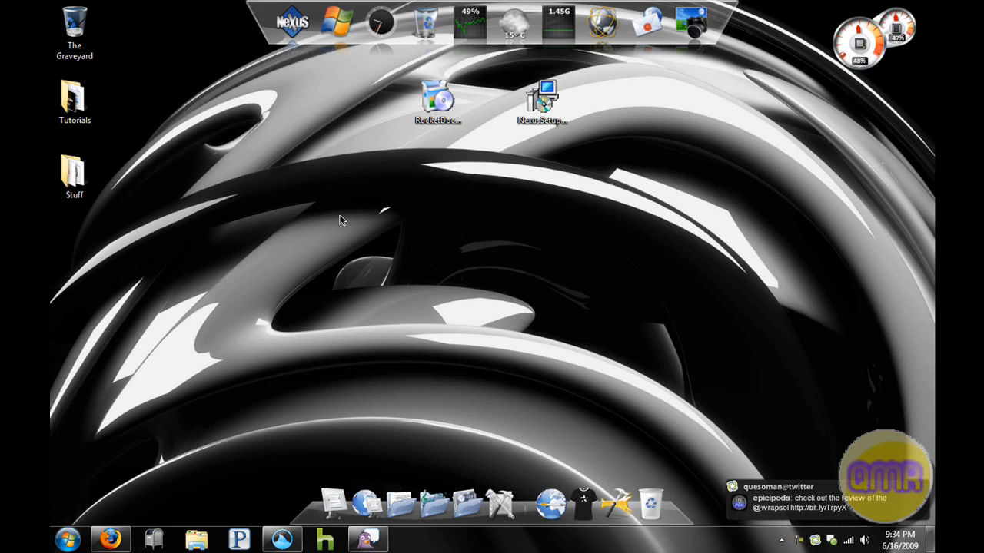
mouse_move(255, 409)
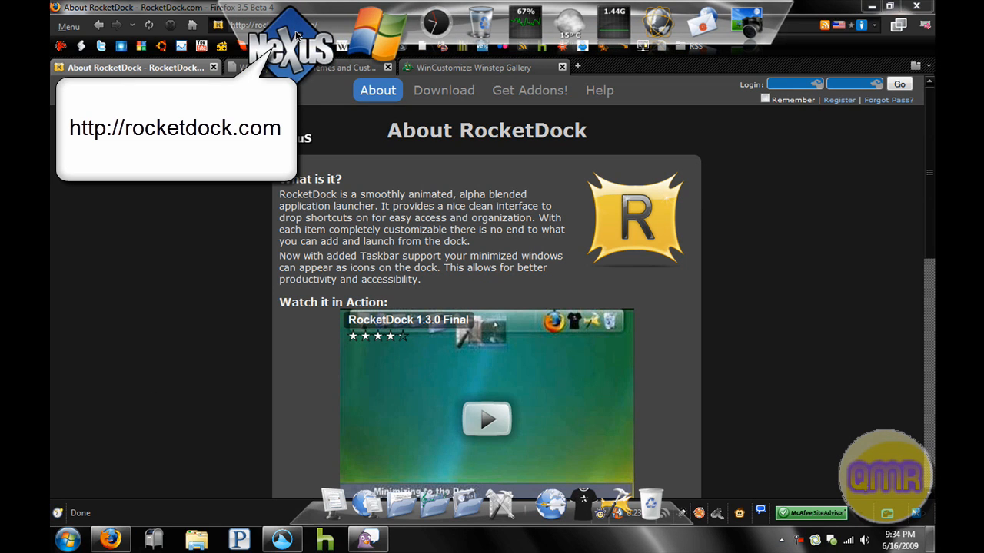
- View the Winstep Nexus product page at winstep.net from the WinStep tab
right_click(292, 34)
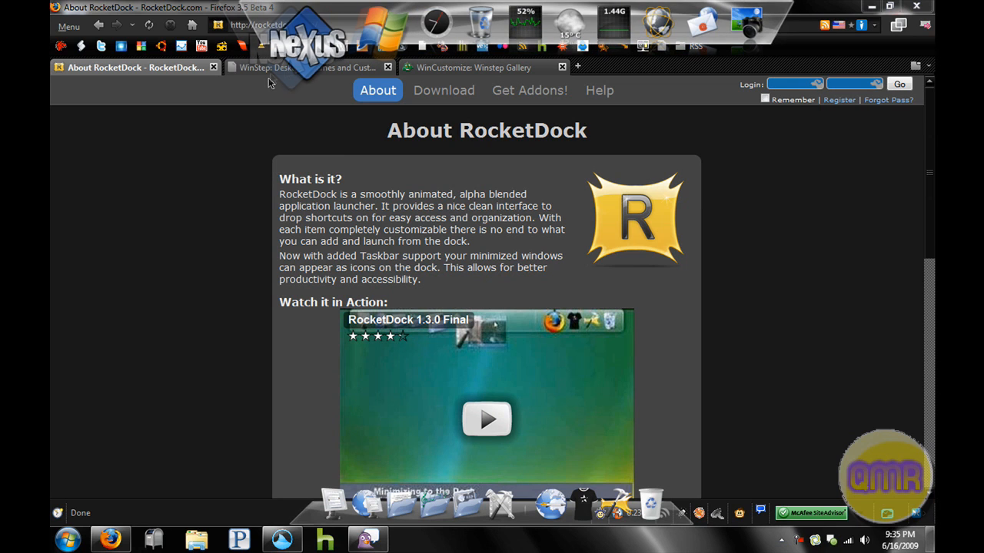
left_click(307, 68)
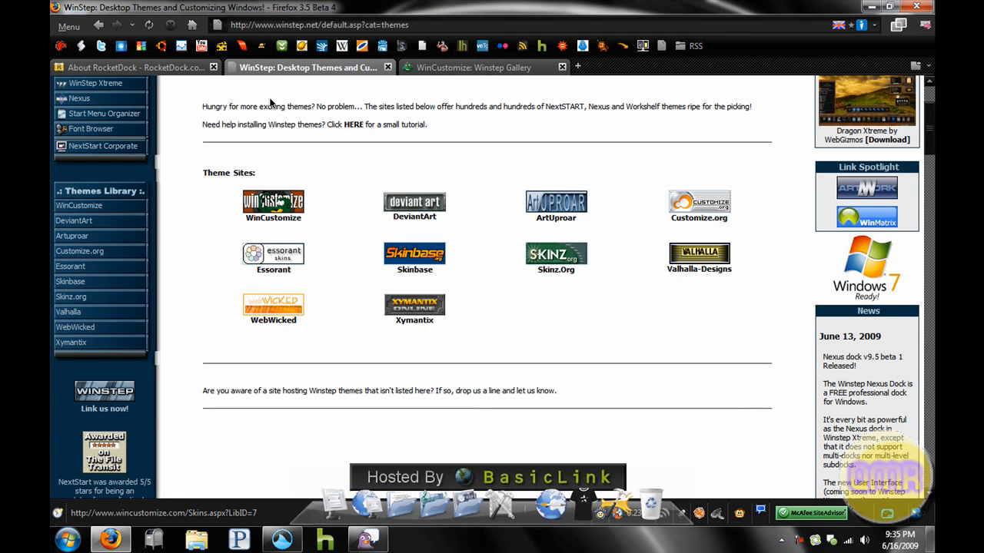
mouse_move(298, 80)
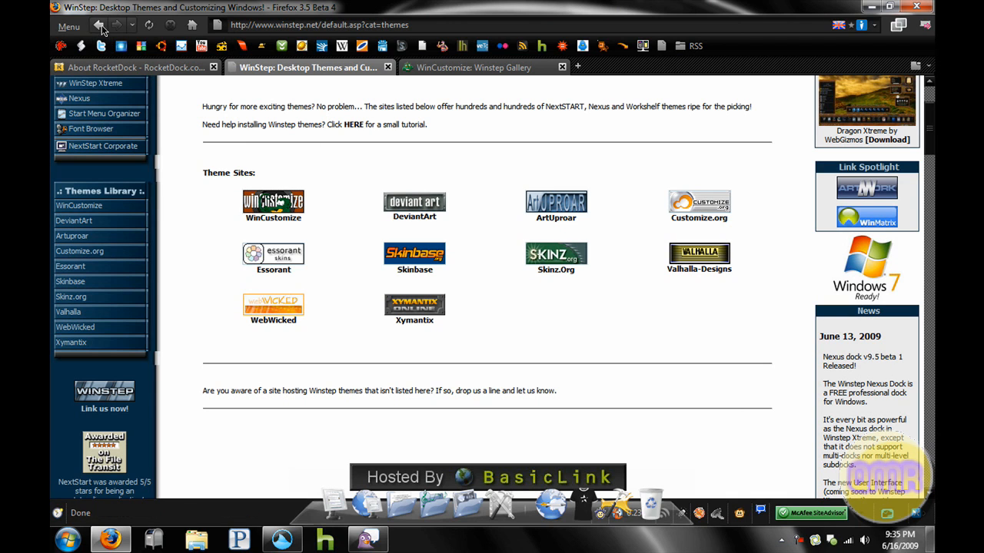
left_click(80, 98)
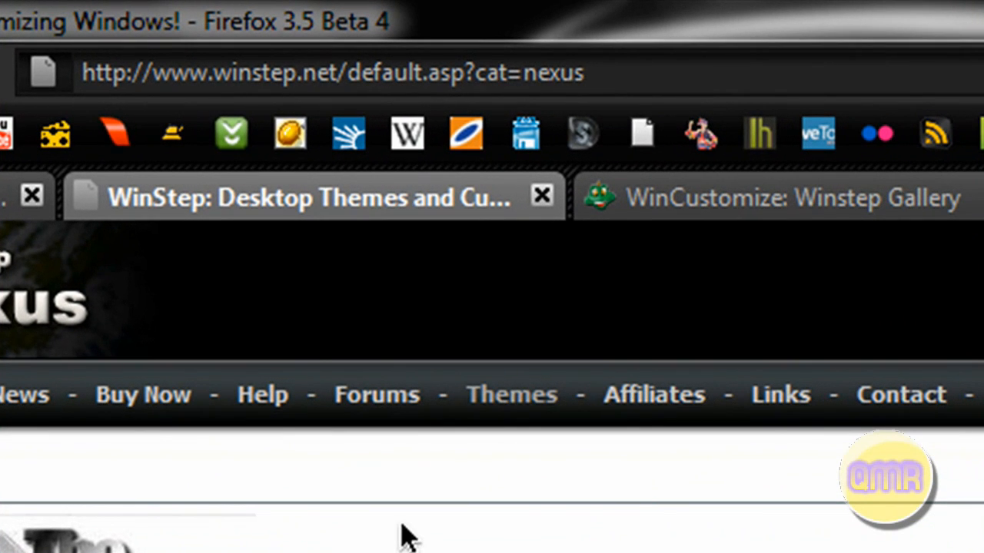
mouse_move(415, 216)
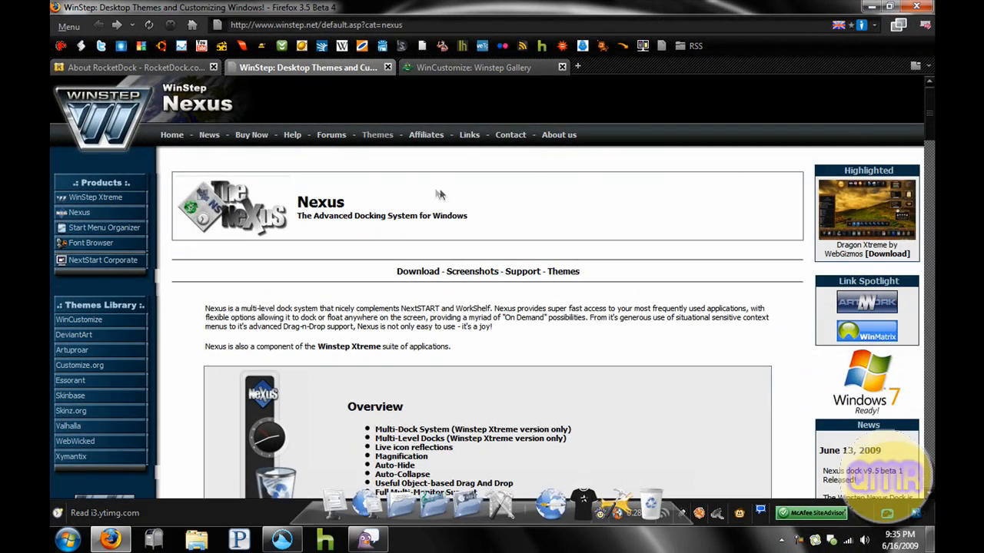
mouse_move(674, 153)
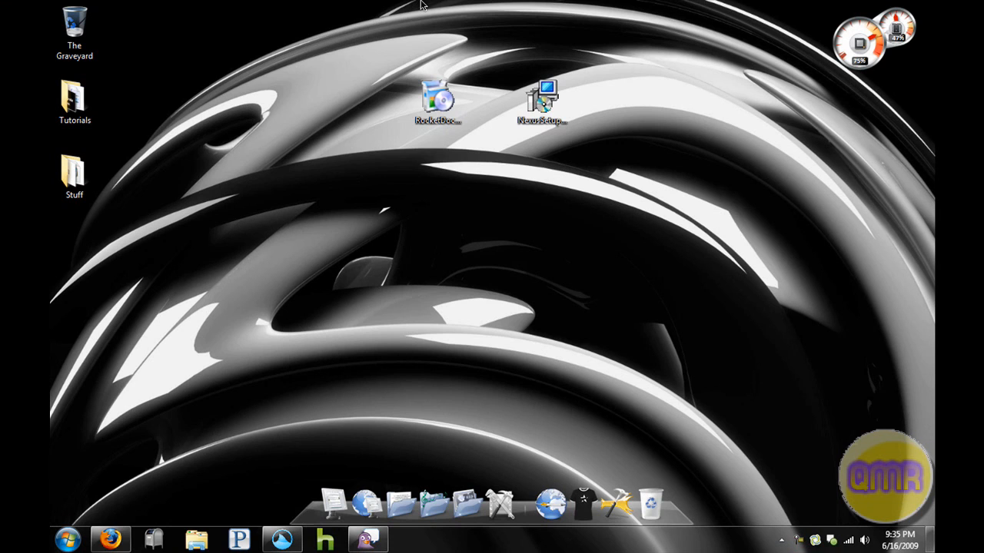
- Bring up the Nexus dock's main menu with its Appearance and Sounds submenu
right_click(415, 33)
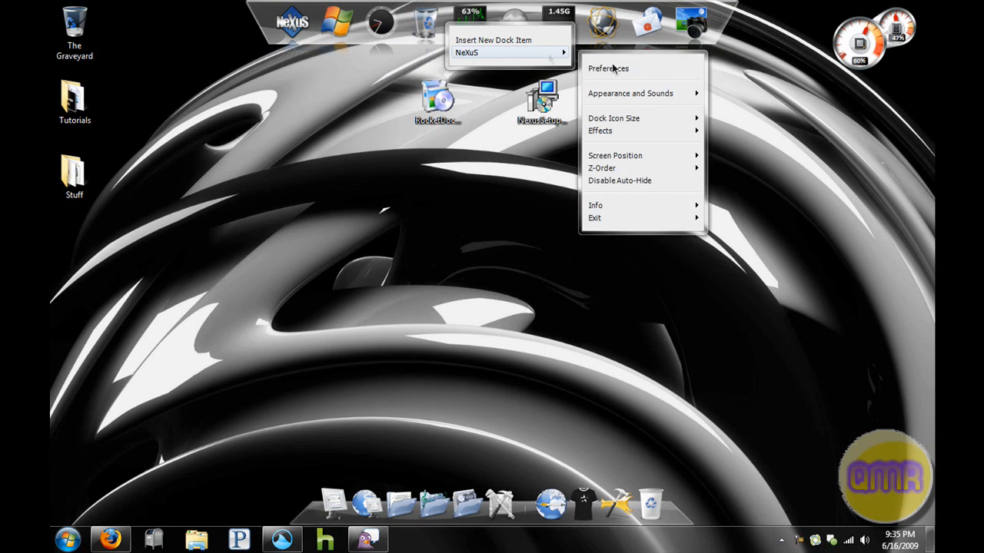
left_click(621, 191)
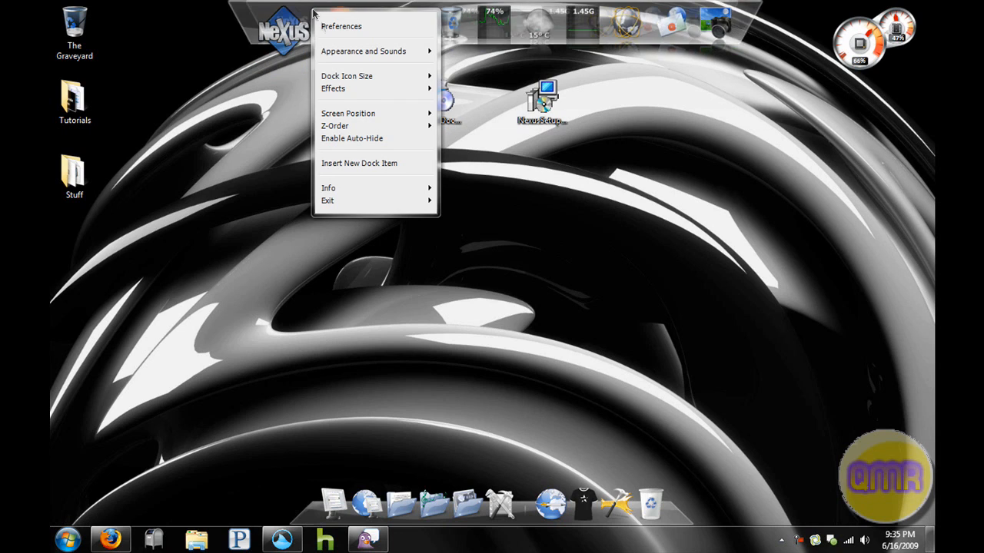
mouse_move(369, 114)
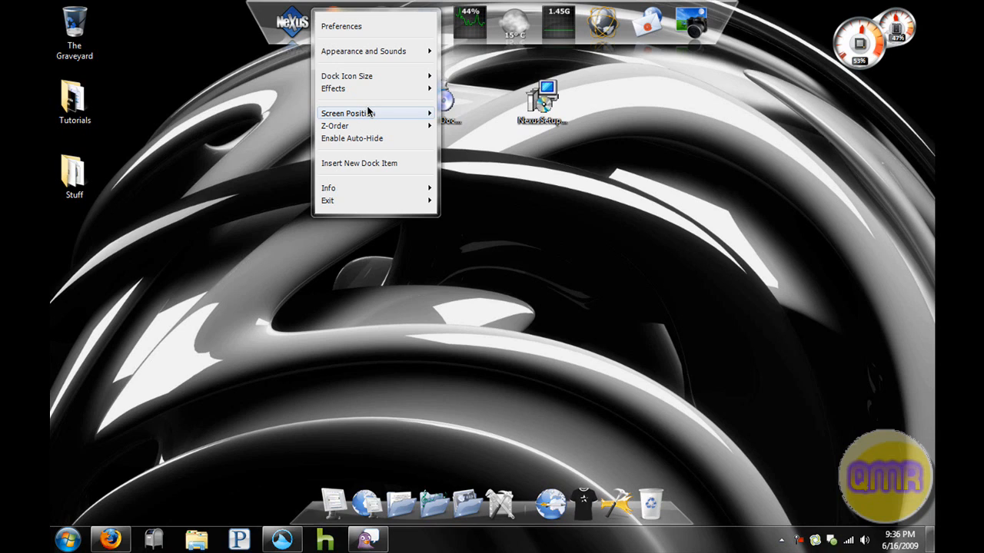
mouse_move(521, 270)
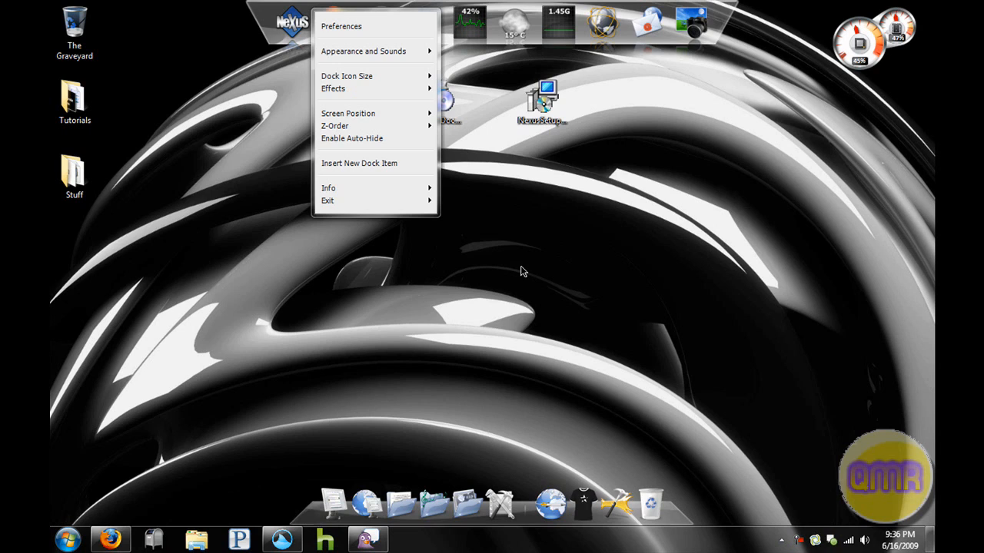
mouse_move(407, 126)
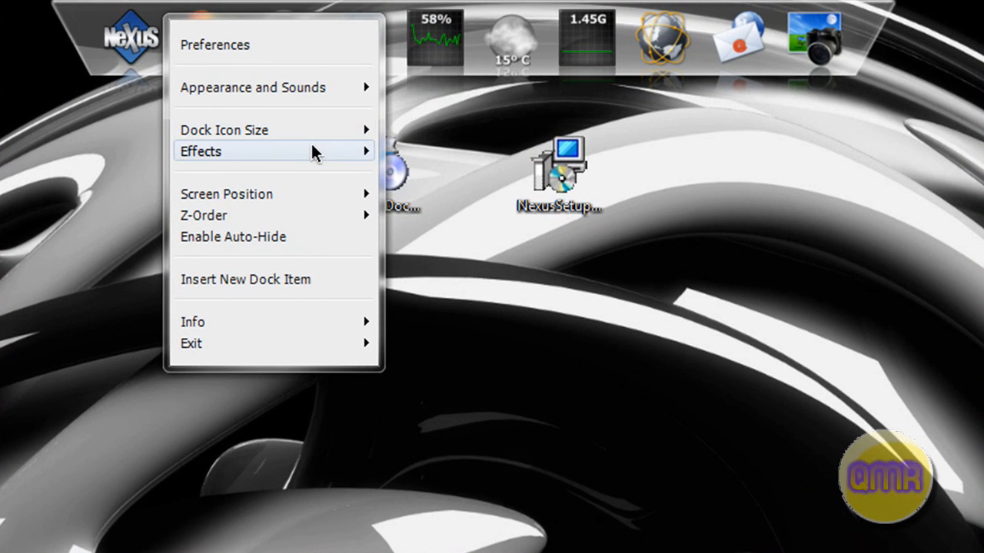
mouse_move(254, 86)
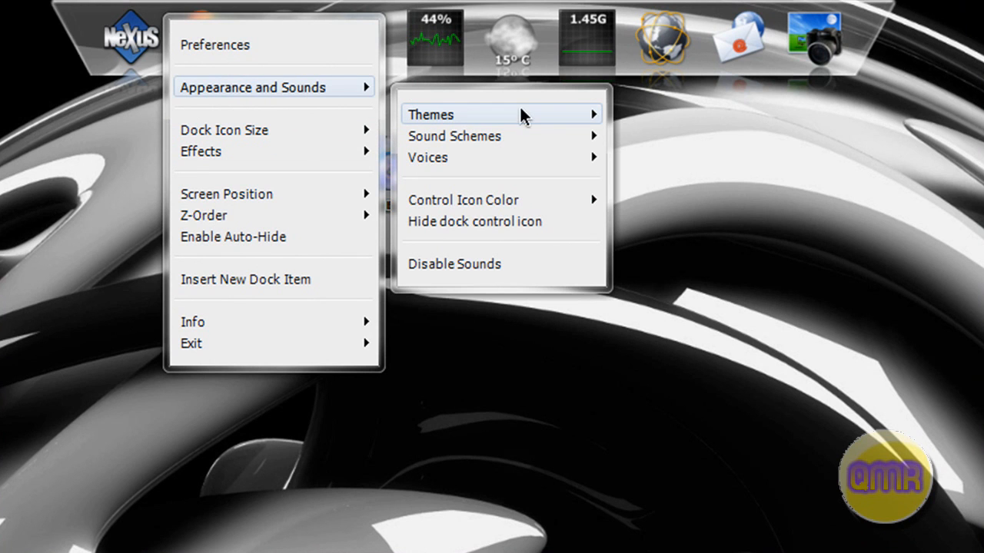
- Set RocketDock's theme to CrystalXP.net and confirm the settings
left_click(430, 113)
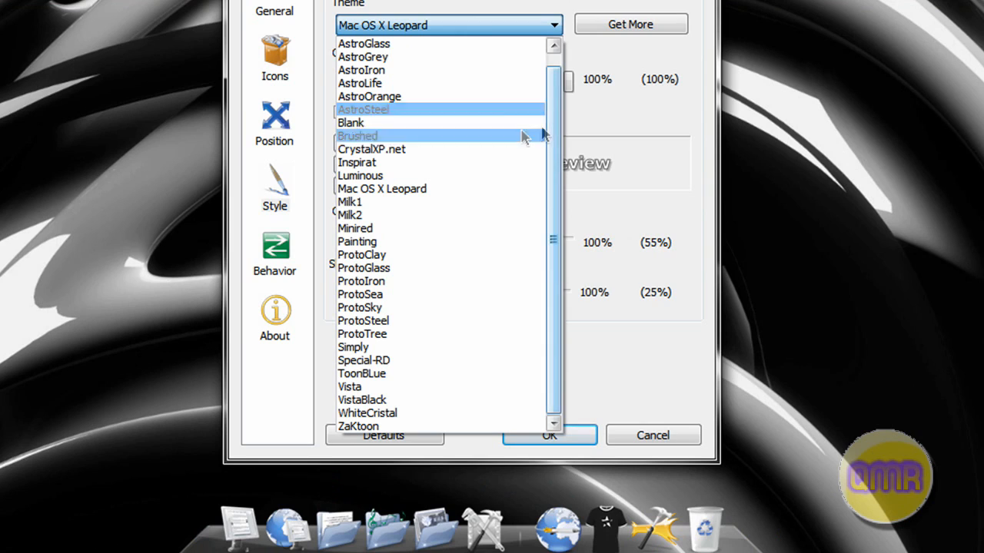
left_click(372, 149)
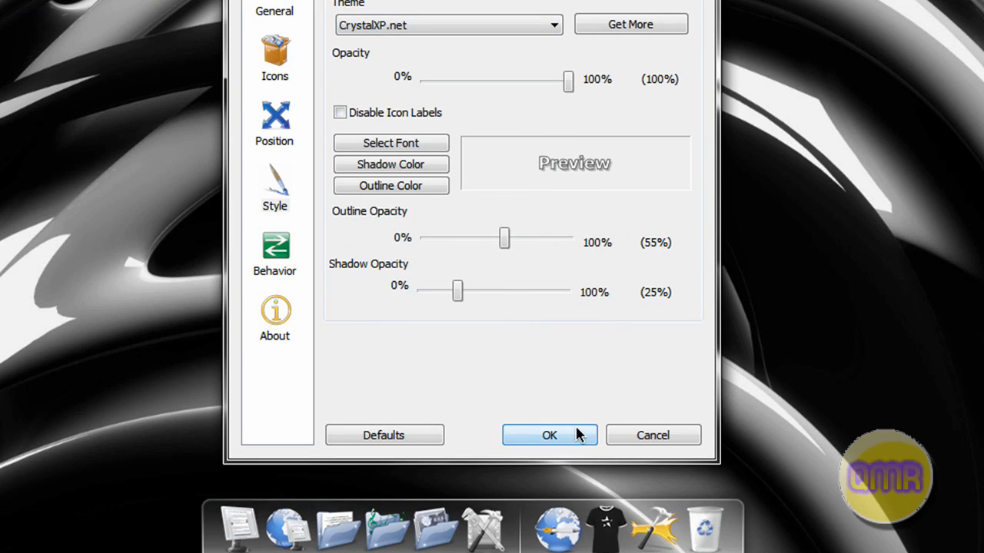
left_click(549, 435)
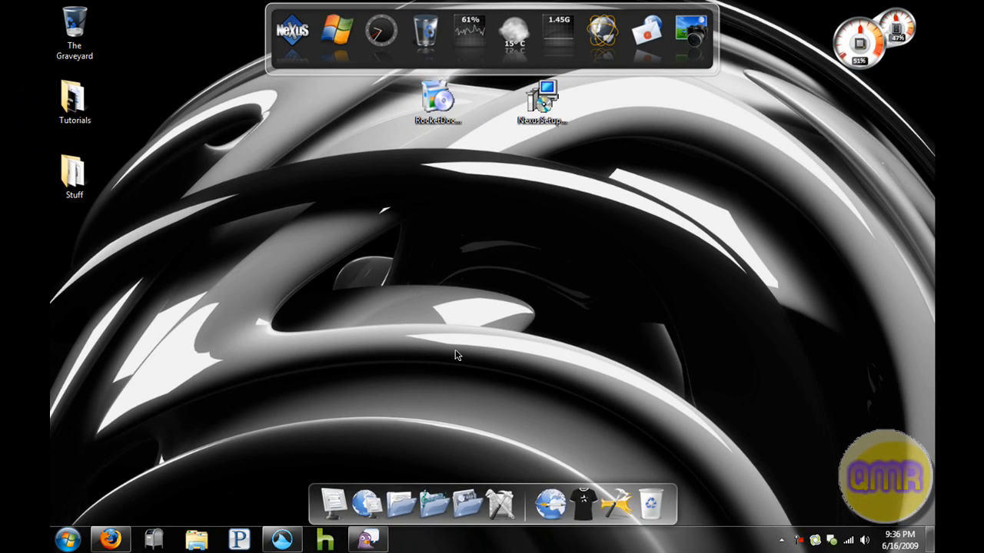
mouse_move(363, 288)
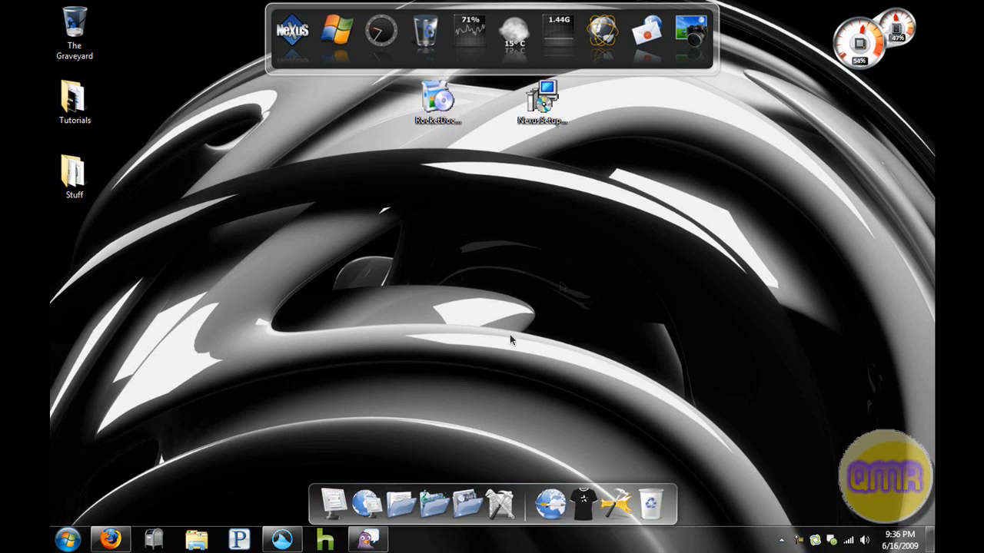
mouse_move(461, 504)
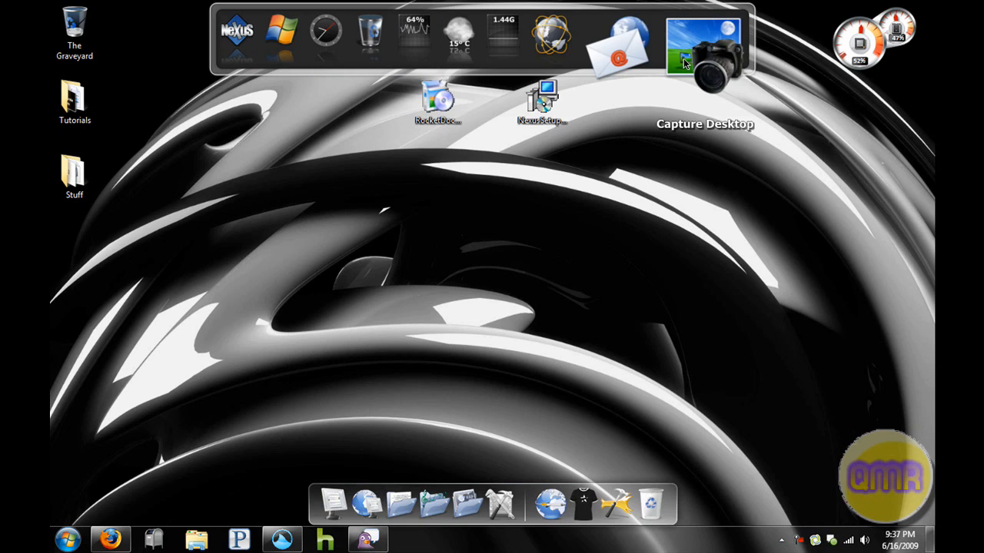
left_click(704, 46)
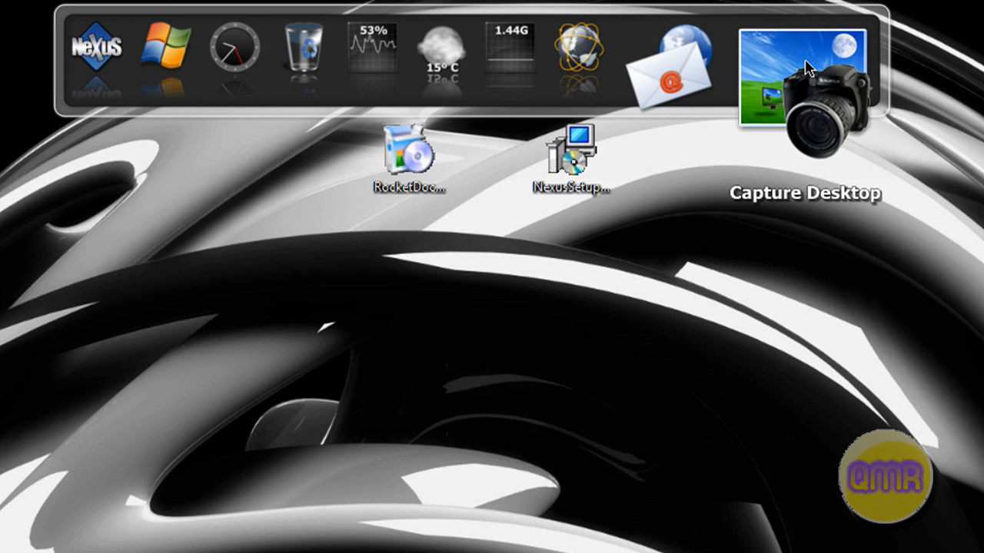
left_click(802, 74)
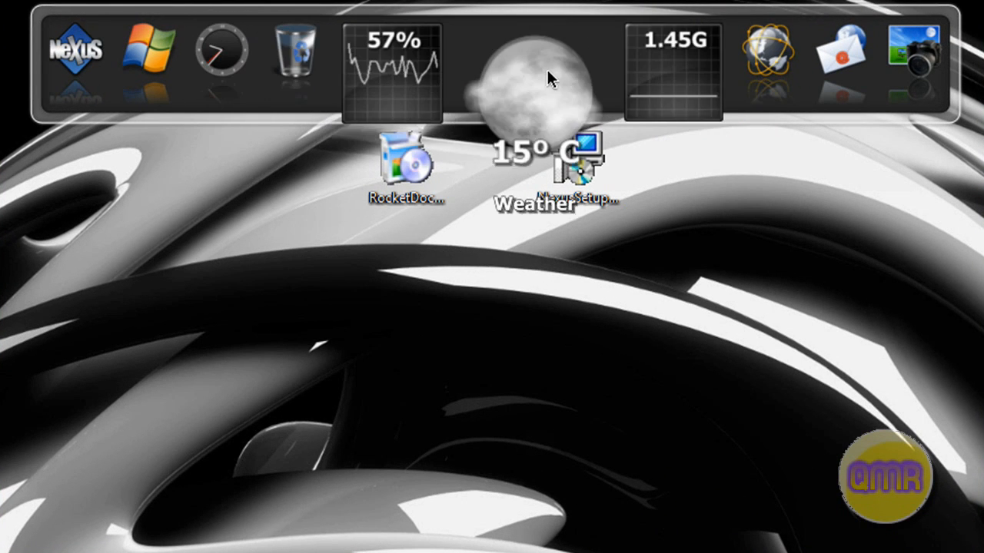
right_click(530, 69)
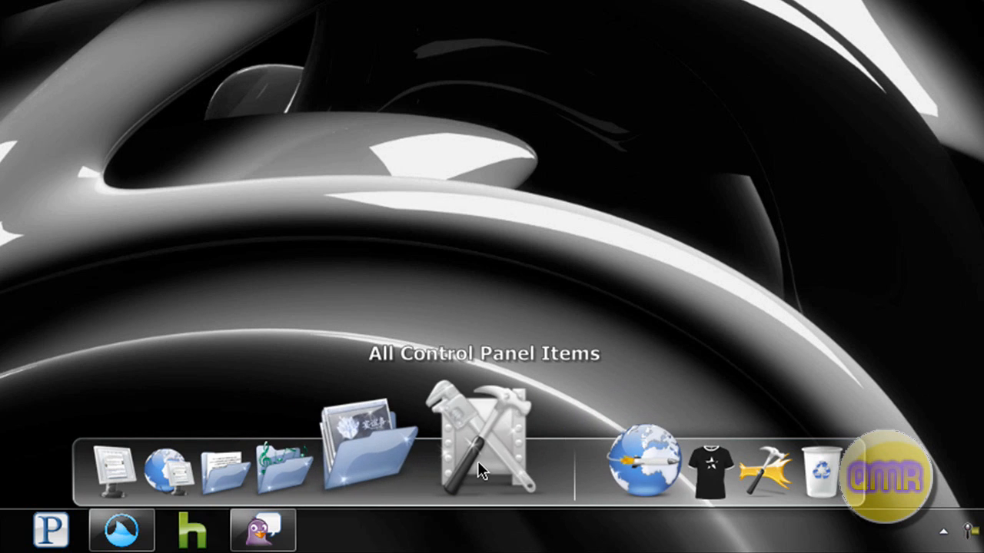
mouse_move(566, 464)
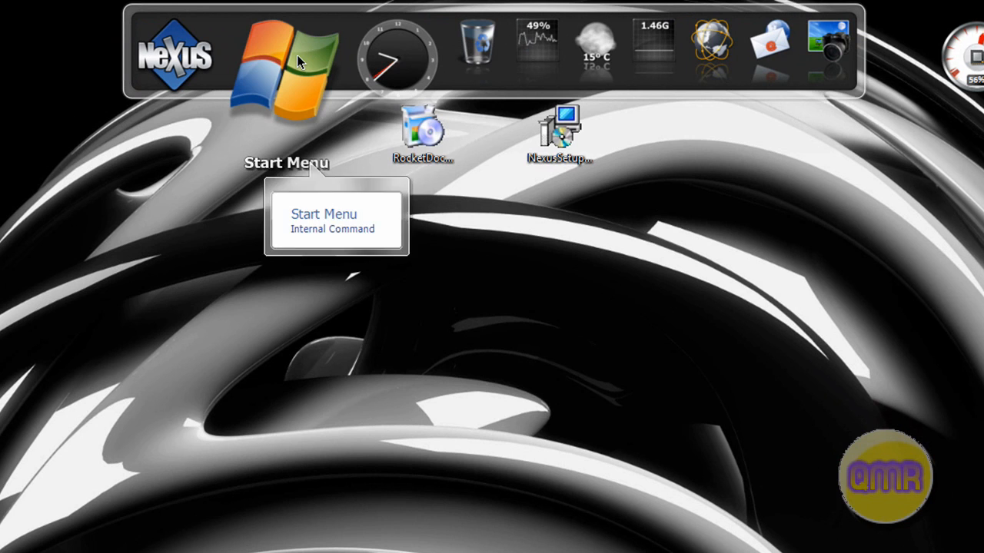
left_click(289, 59)
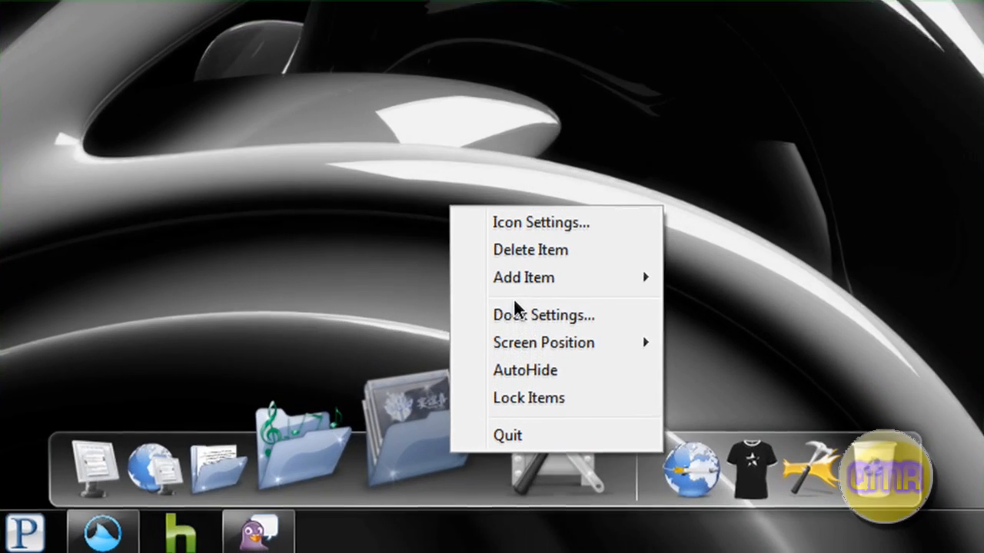
mouse_move(529, 221)
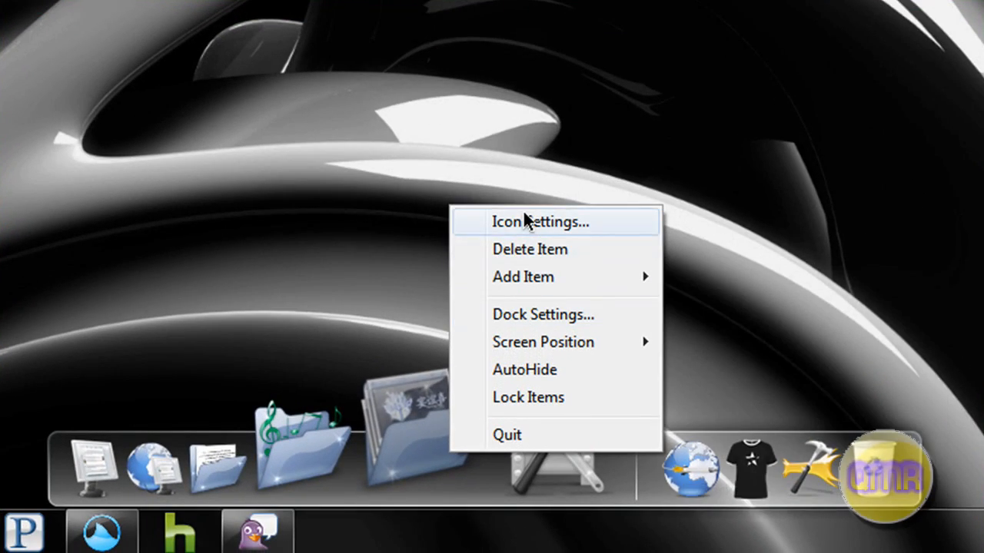
- Glance at the Icon Settings, then reach the Dock Settings Position page
left_click(542, 222)
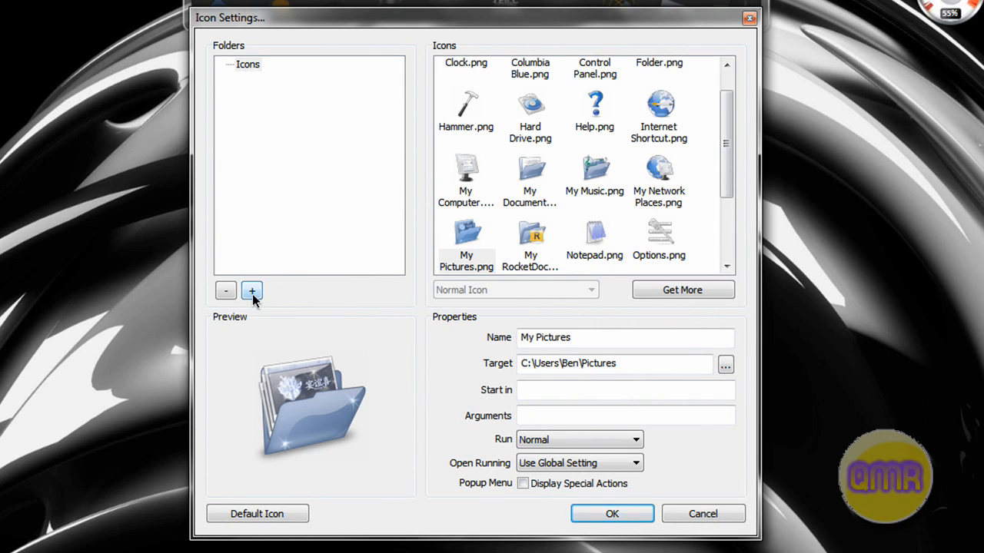
mouse_move(750, 18)
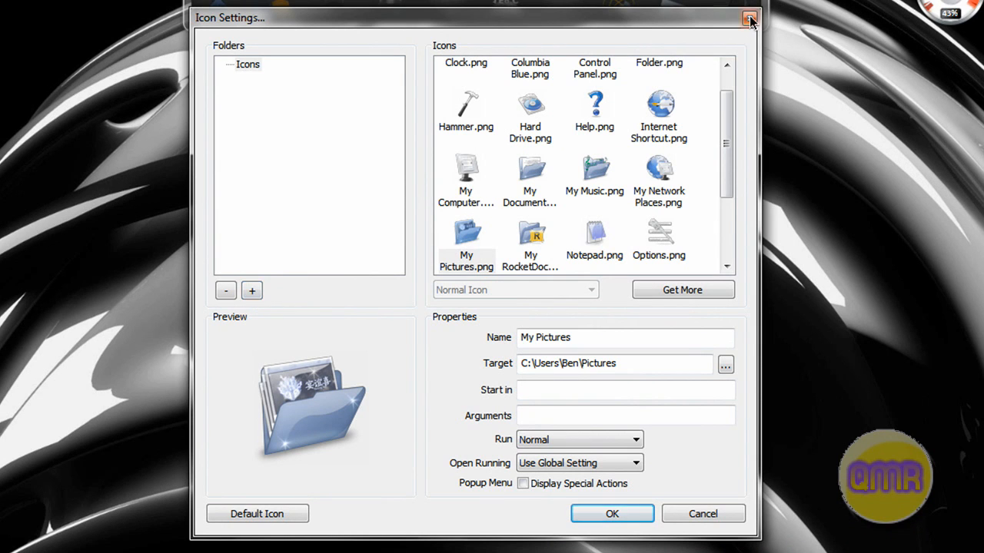
left_click(750, 18)
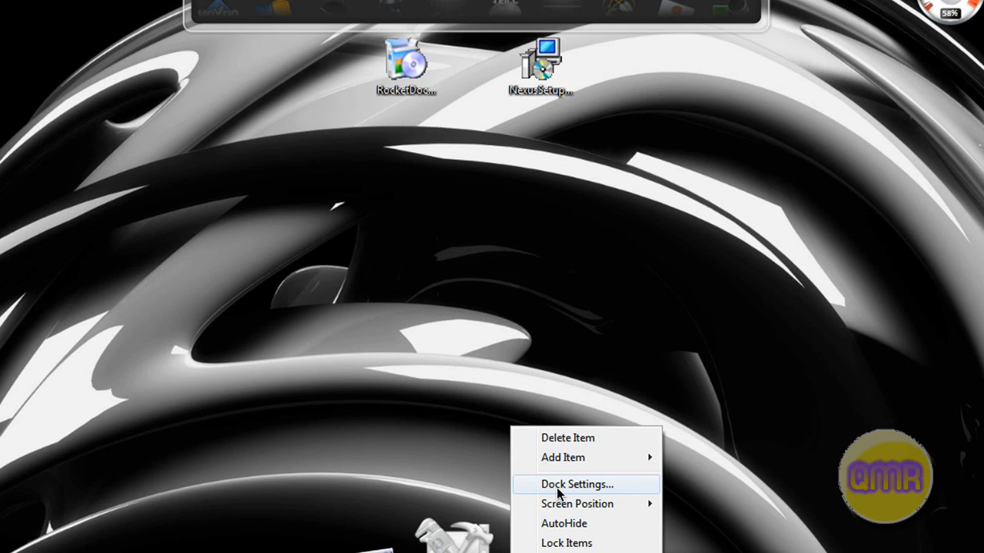
left_click(576, 484)
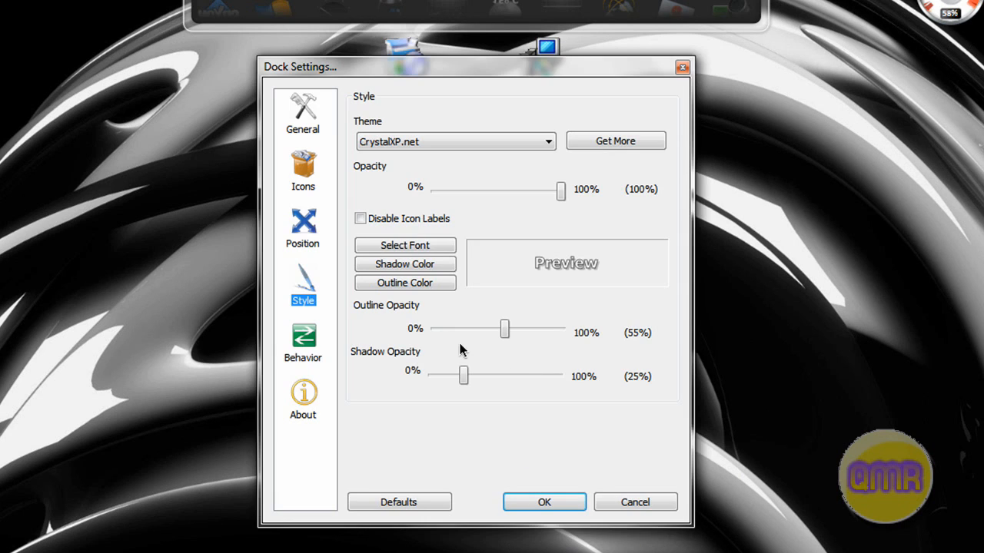
left_click(303, 114)
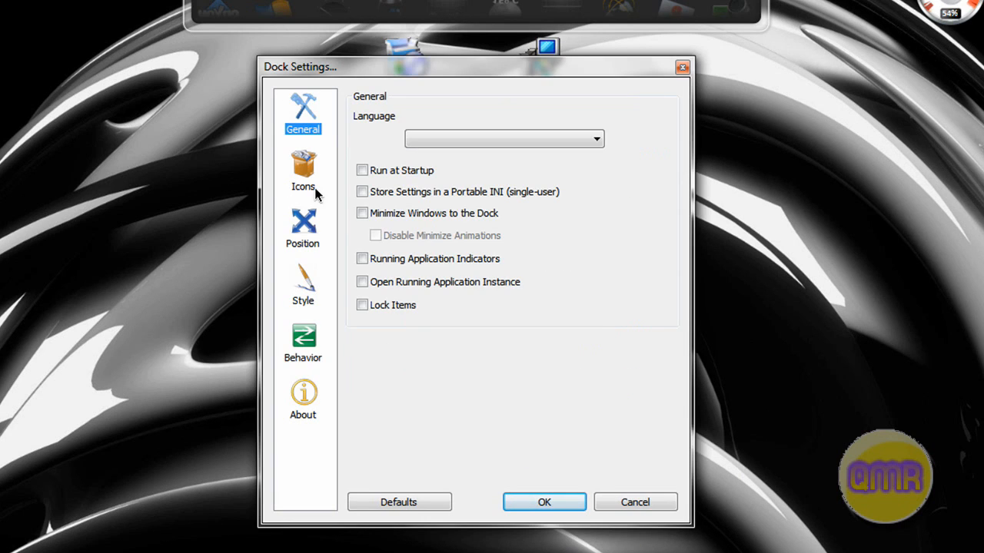
left_click(301, 223)
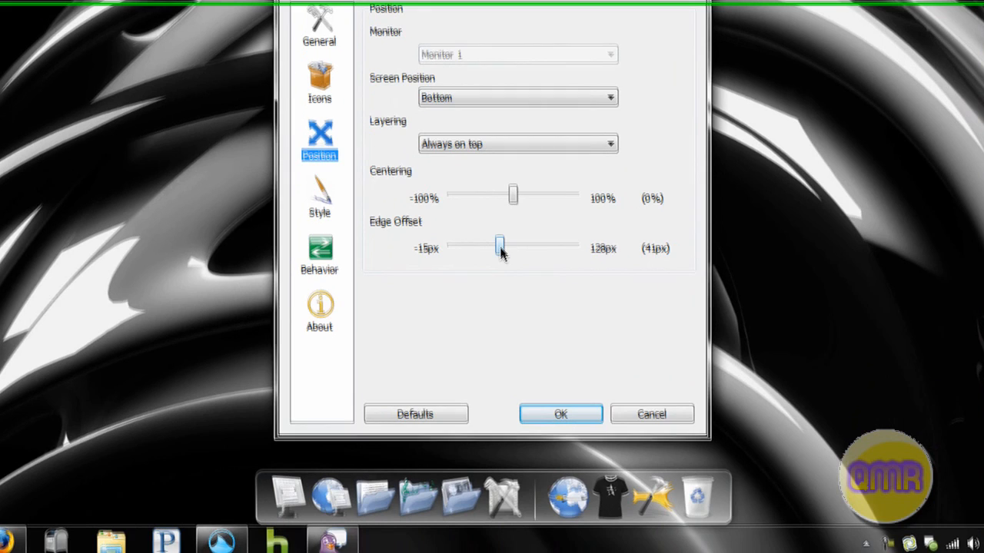
- Set the edge offset to 40px and nudge centering right, then back to 0%
left_click_drag(499, 248, 462, 237)
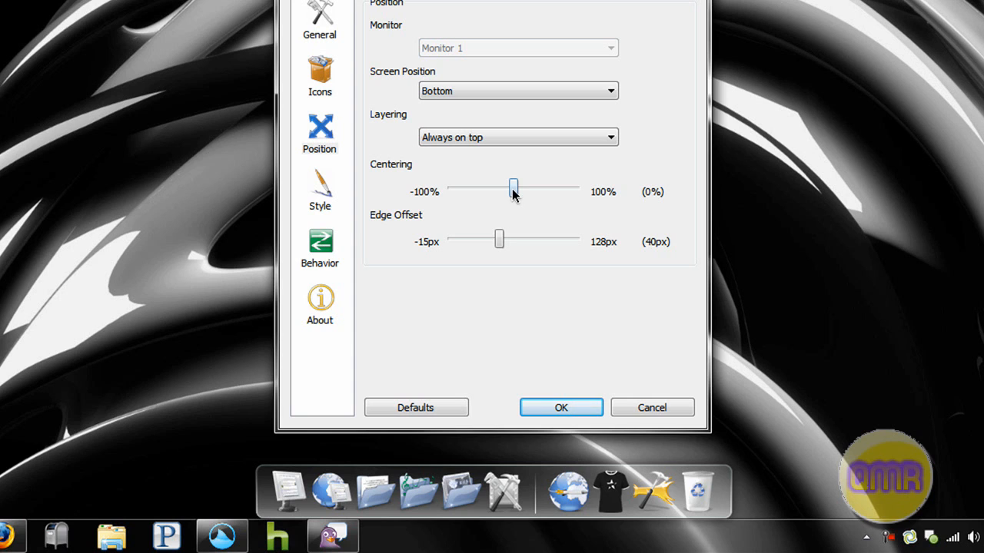
left_click_drag(514, 188, 542, 188)
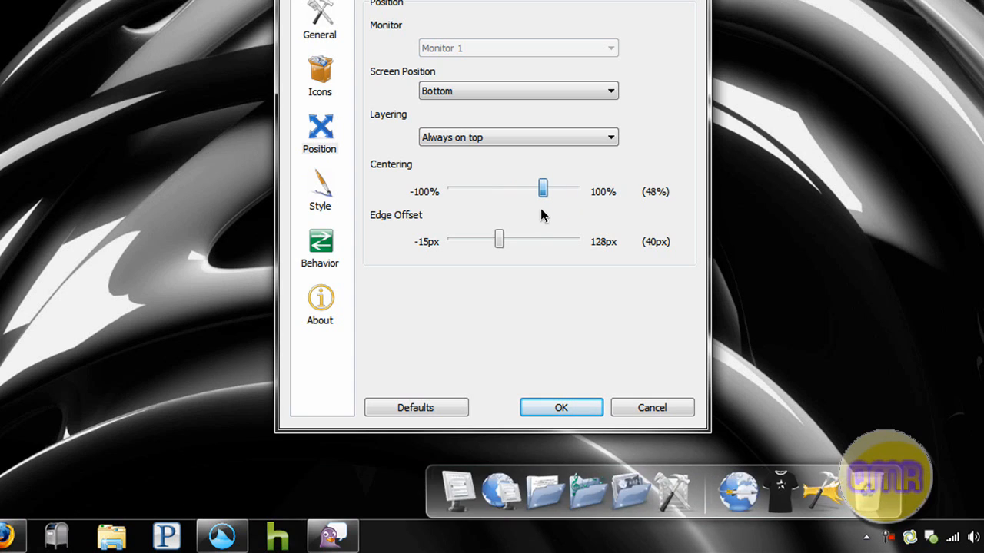
left_click_drag(544, 189, 520, 189)
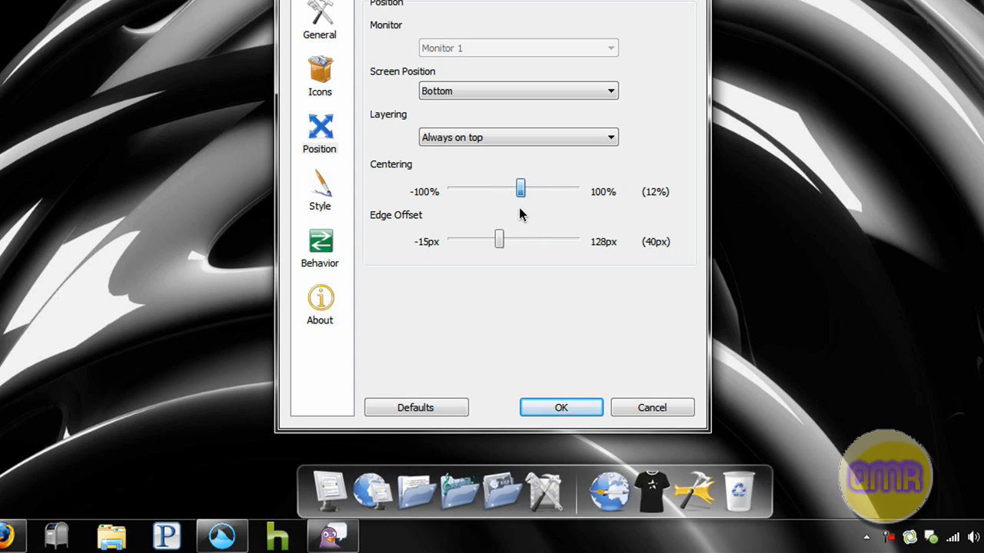
left_click_drag(520, 188, 514, 187)
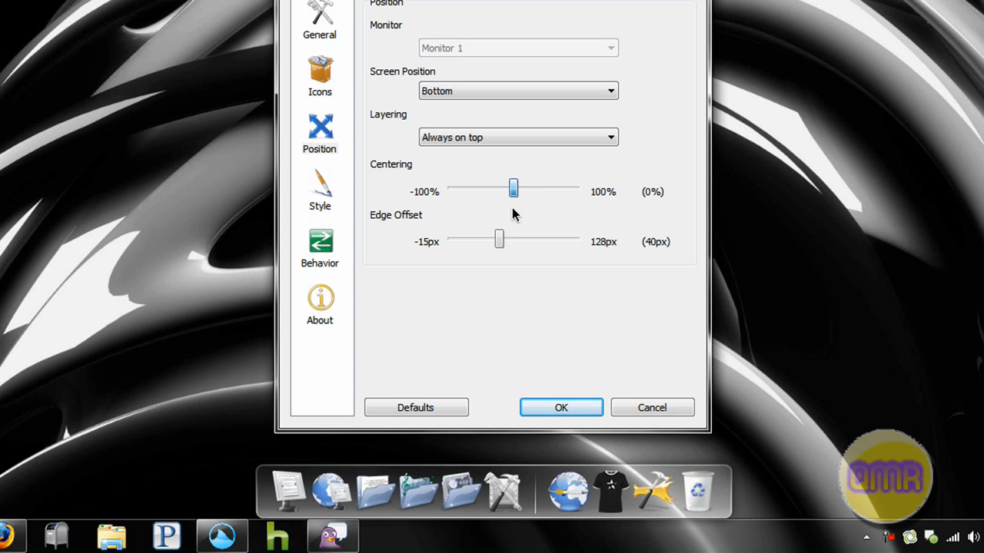
- Close RocketDock's settings and bring up a Nexus item's NeXuS submenu with Preferences
left_click(559, 407)
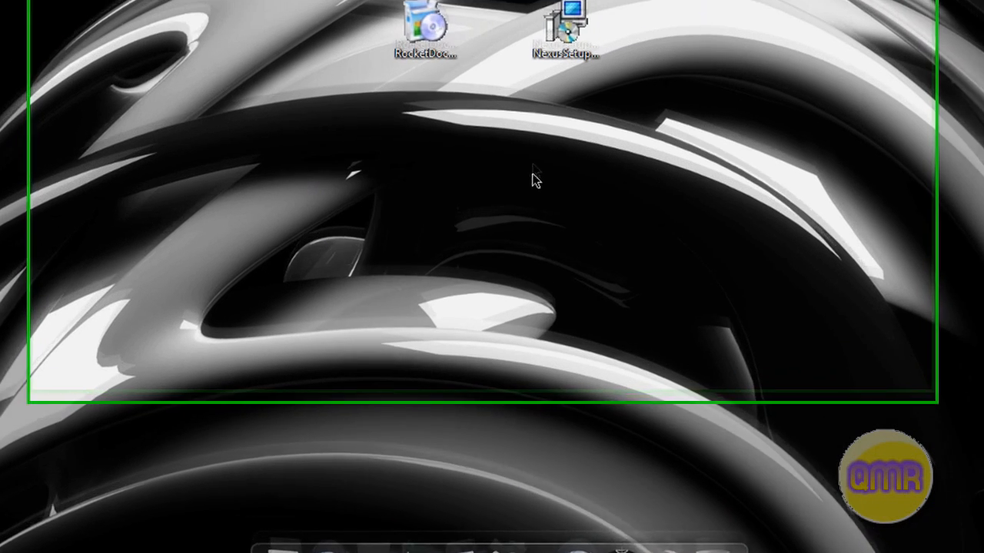
right_click(599, 46)
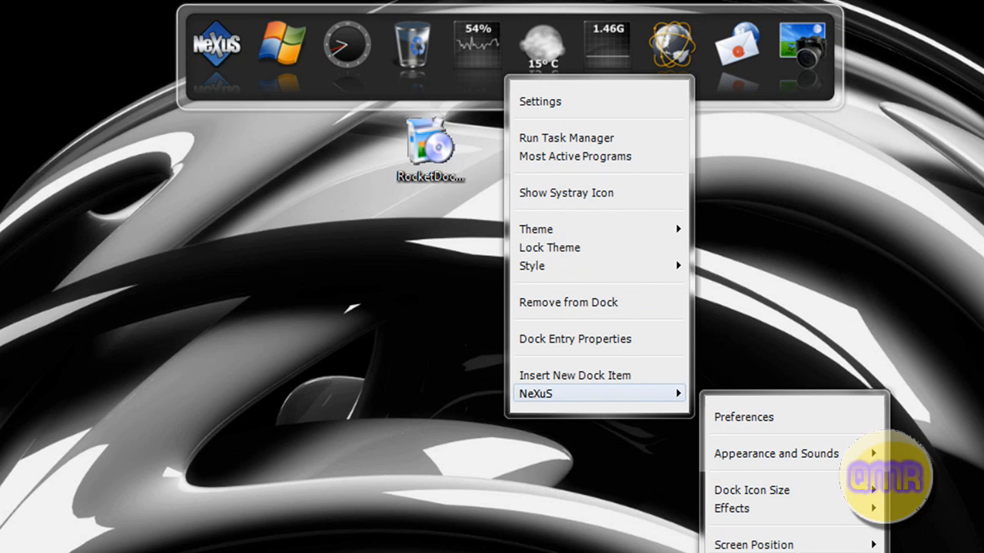
mouse_move(599, 102)
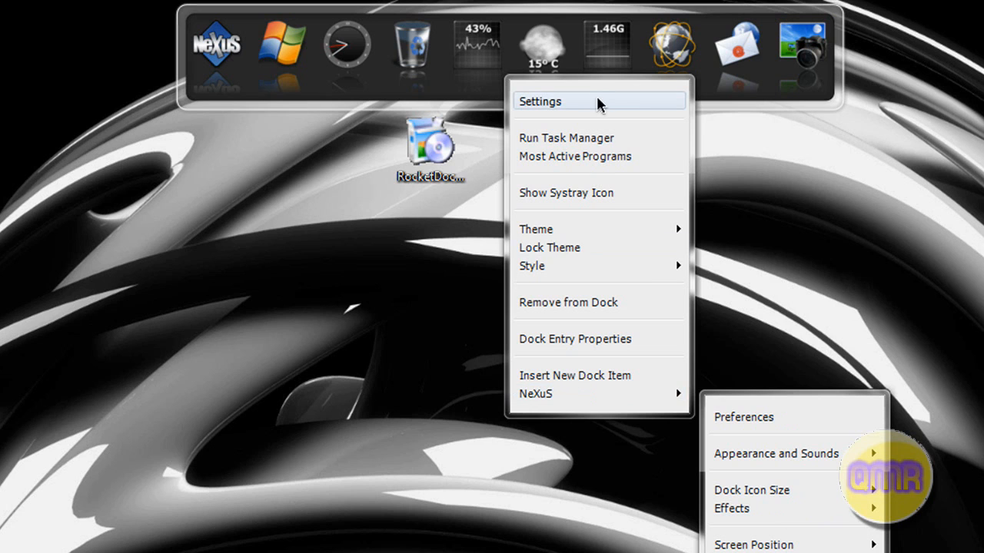
left_click(541, 102)
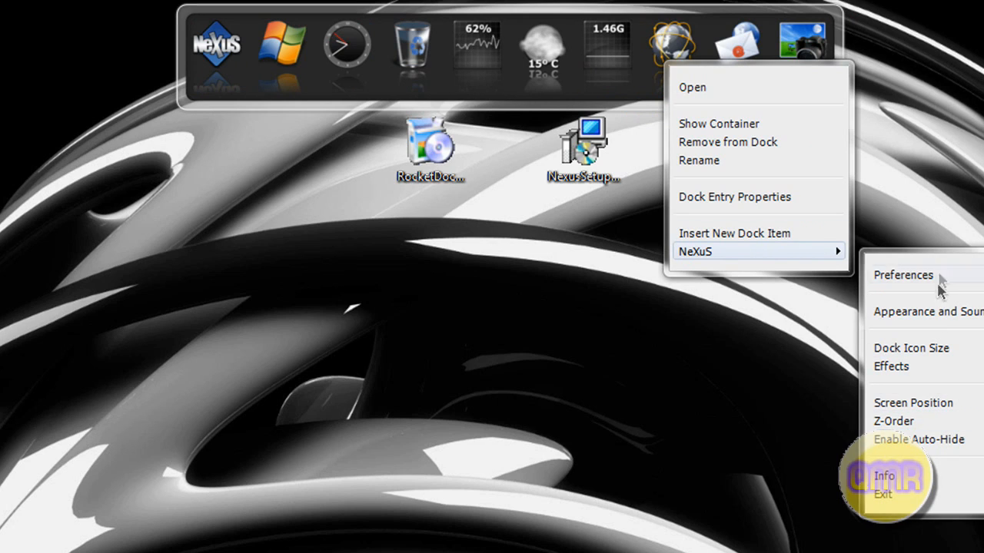
- Browse Nexus Preferences through Advanced, Sounds and Tasks, ending on Tasks
left_click(904, 274)
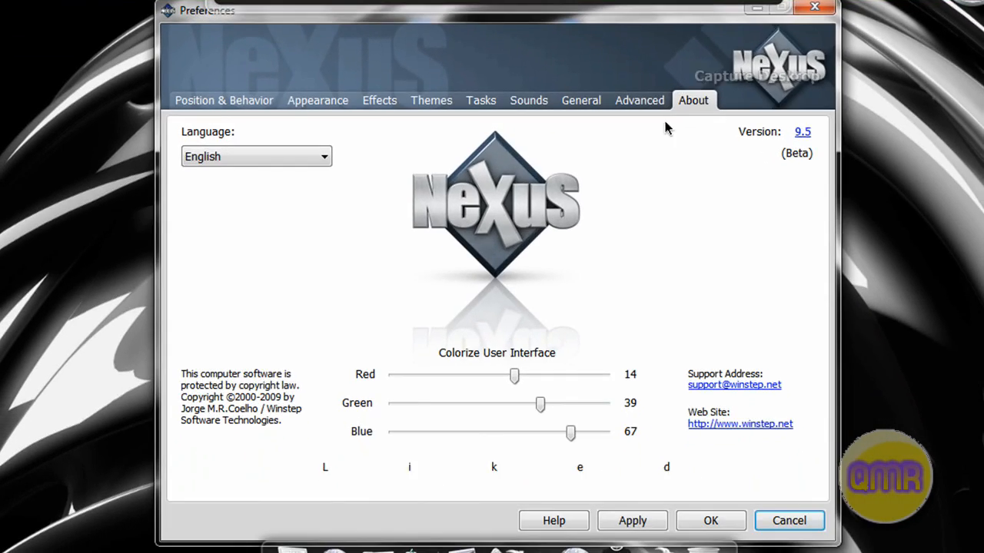
left_click(640, 100)
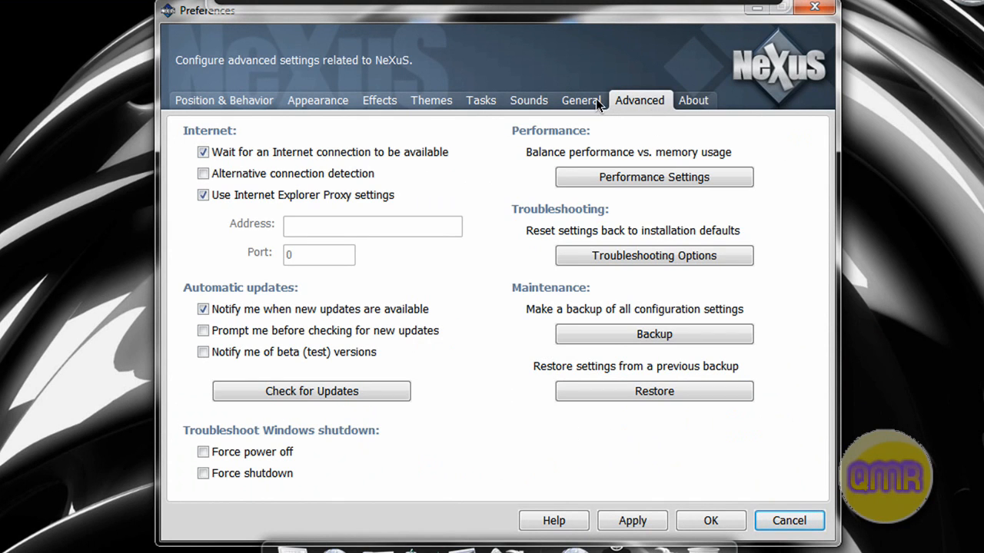
left_click(529, 100)
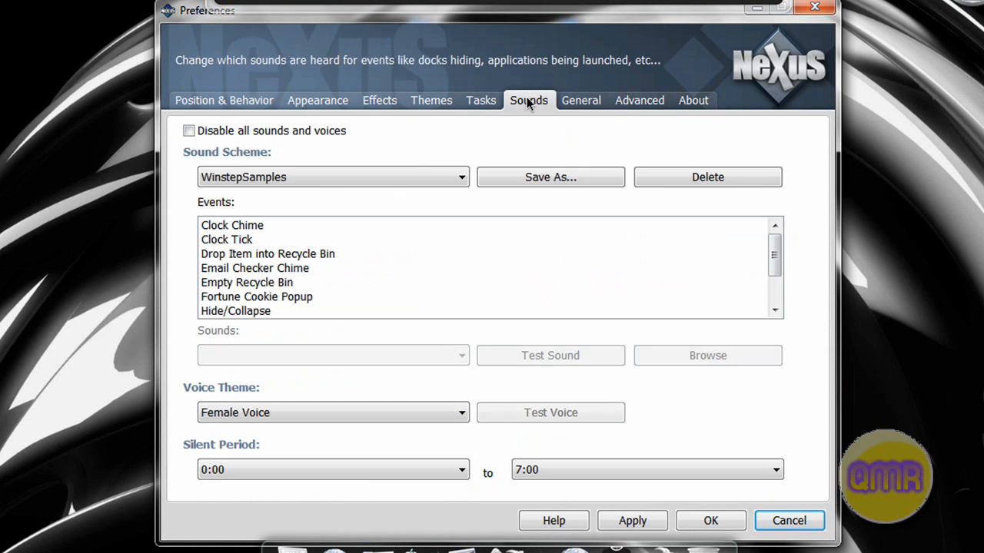
left_click(480, 100)
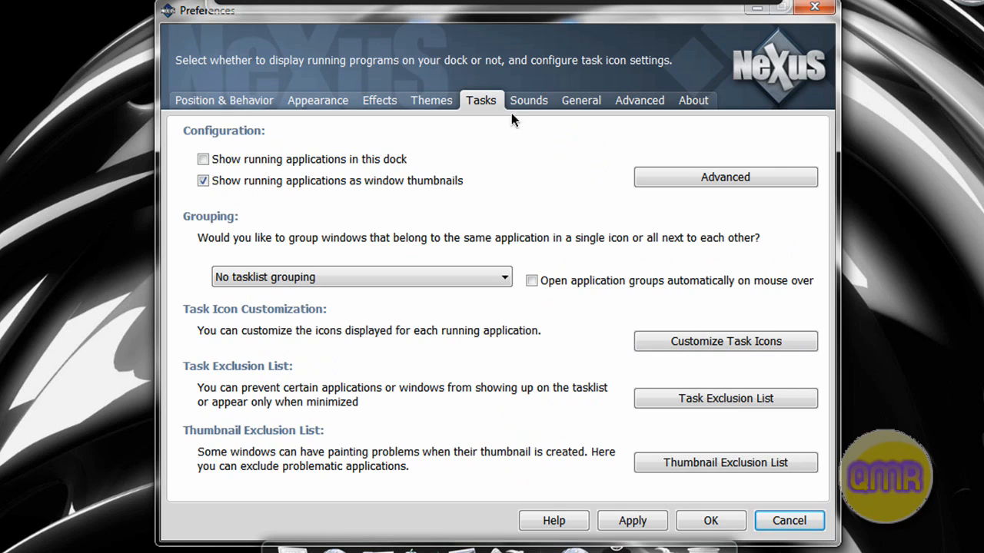
left_click(529, 100)
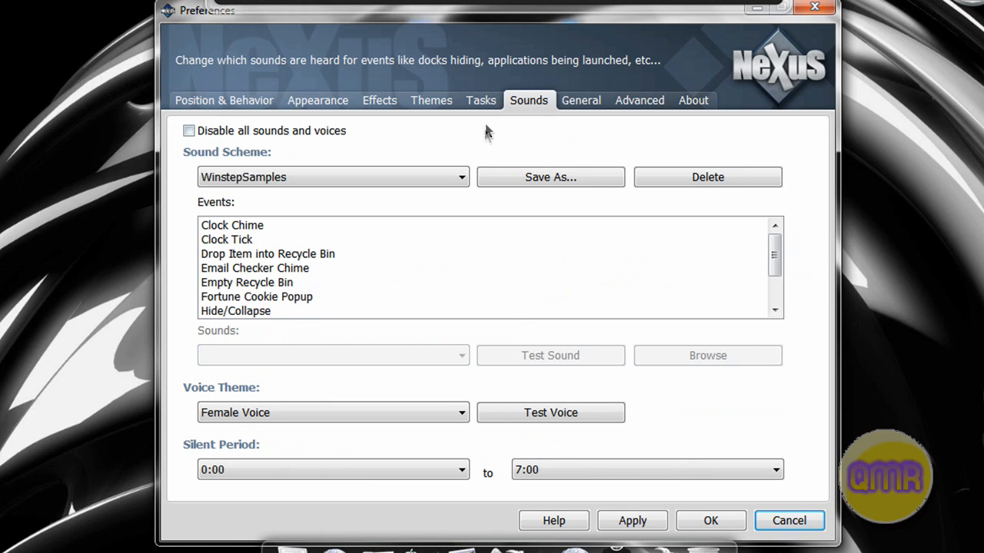
mouse_move(486, 102)
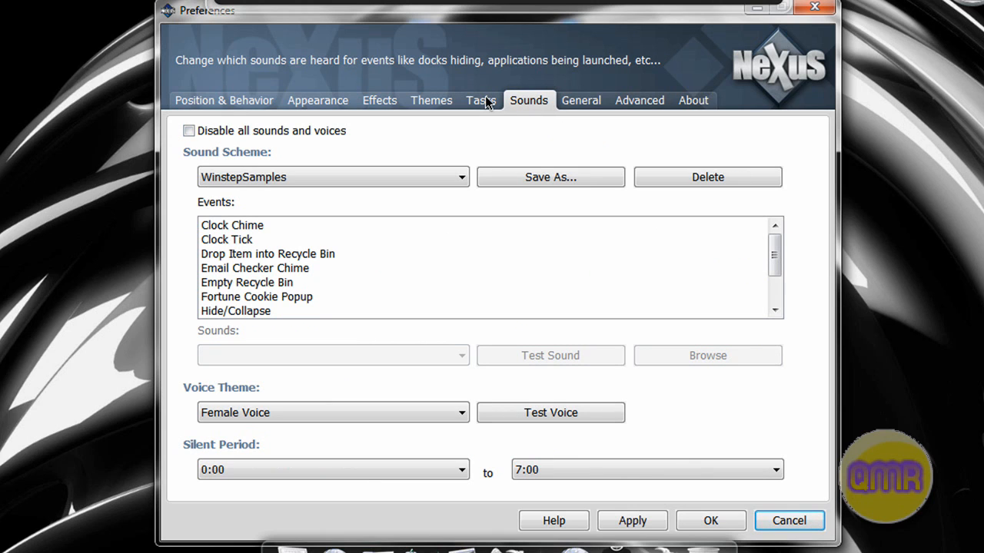
mouse_move(498, 106)
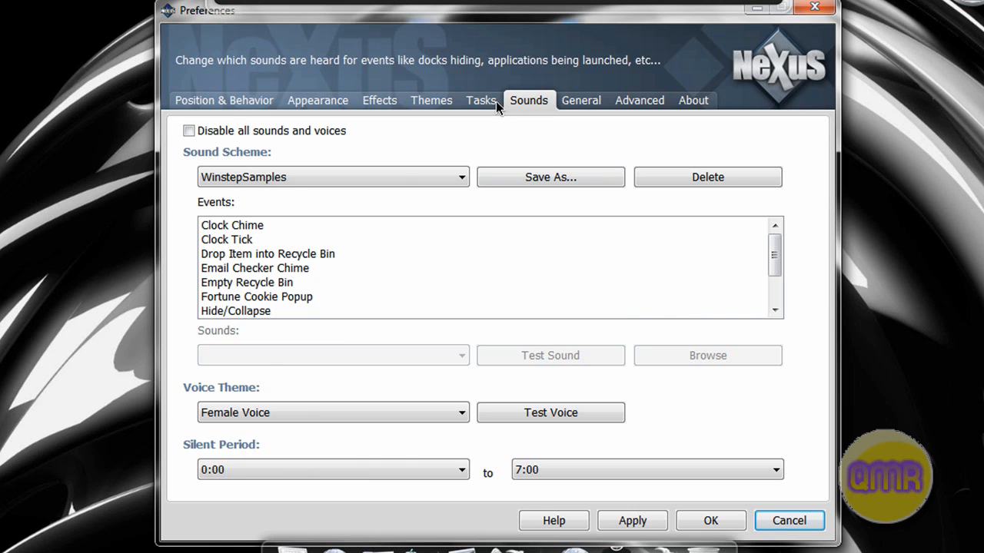
left_click(479, 100)
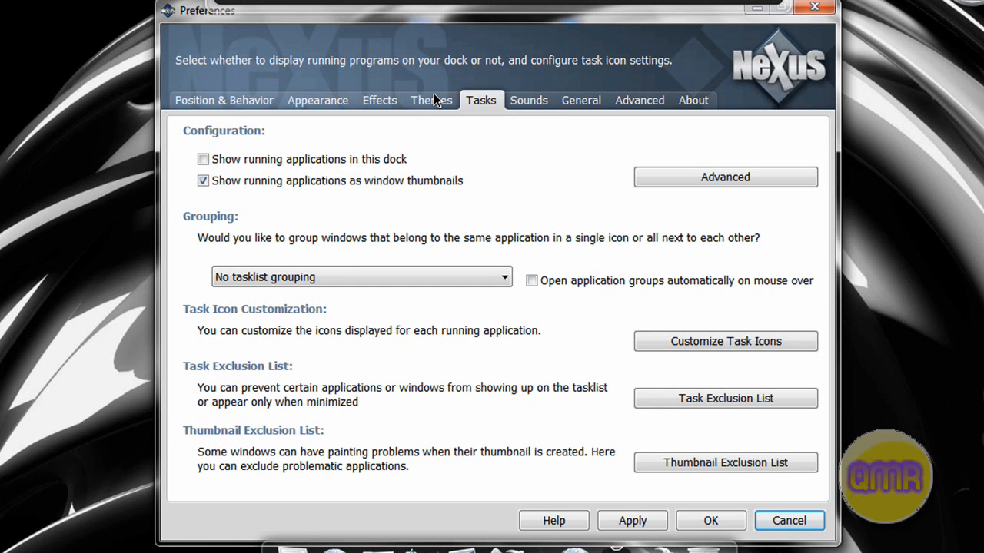
mouse_move(431, 137)
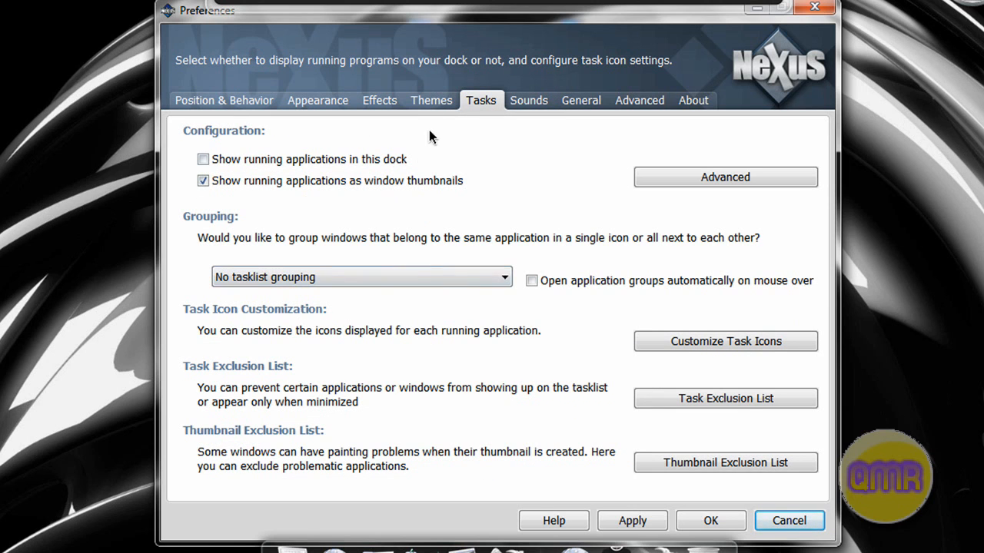
- On the Themes page list Backgrounds and preview SDVZ4, then SDVZ5
left_click(430, 100)
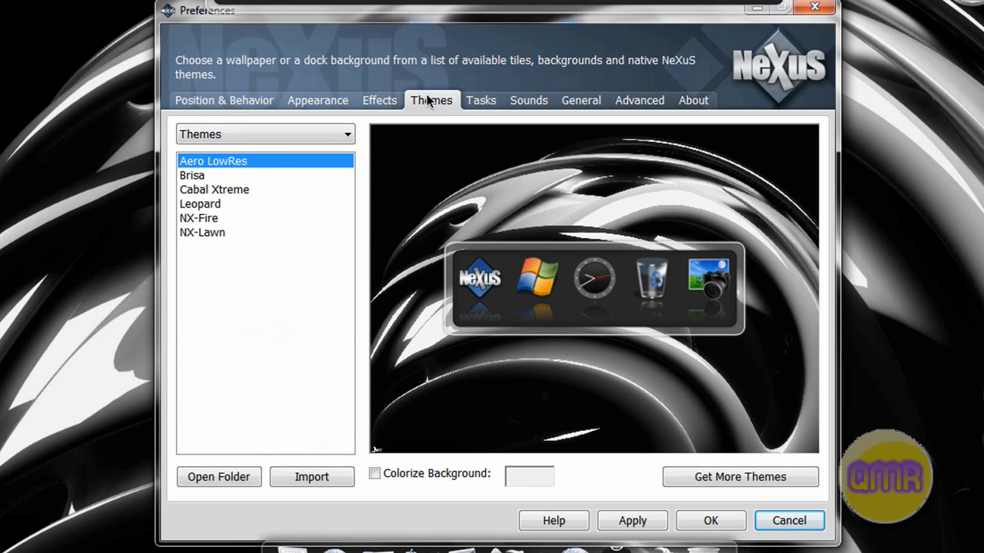
mouse_move(336, 148)
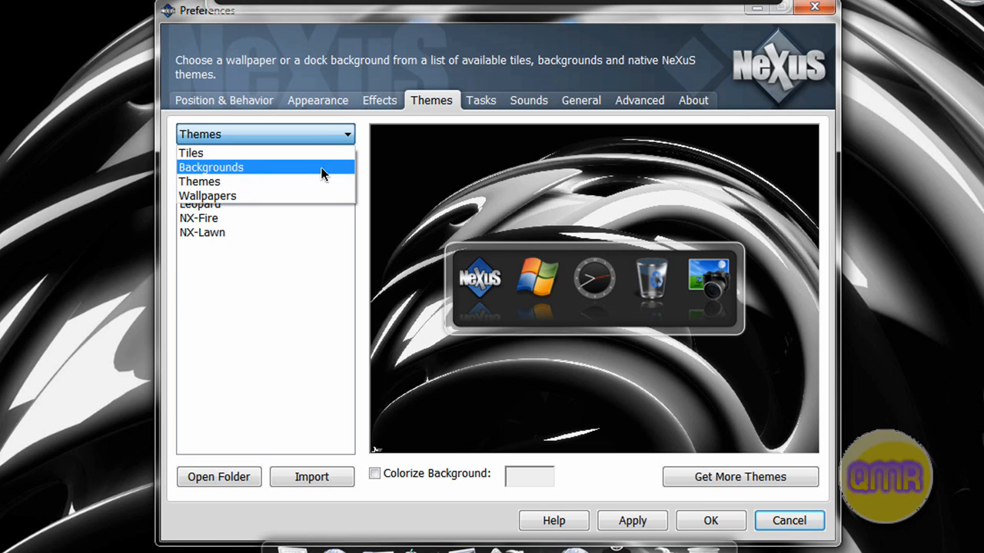
left_click(211, 166)
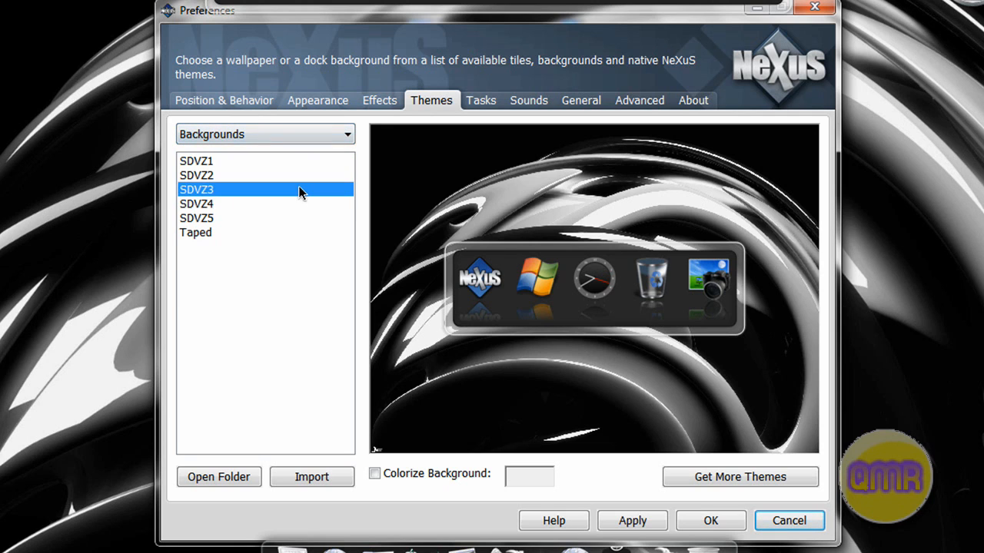
left_click(197, 203)
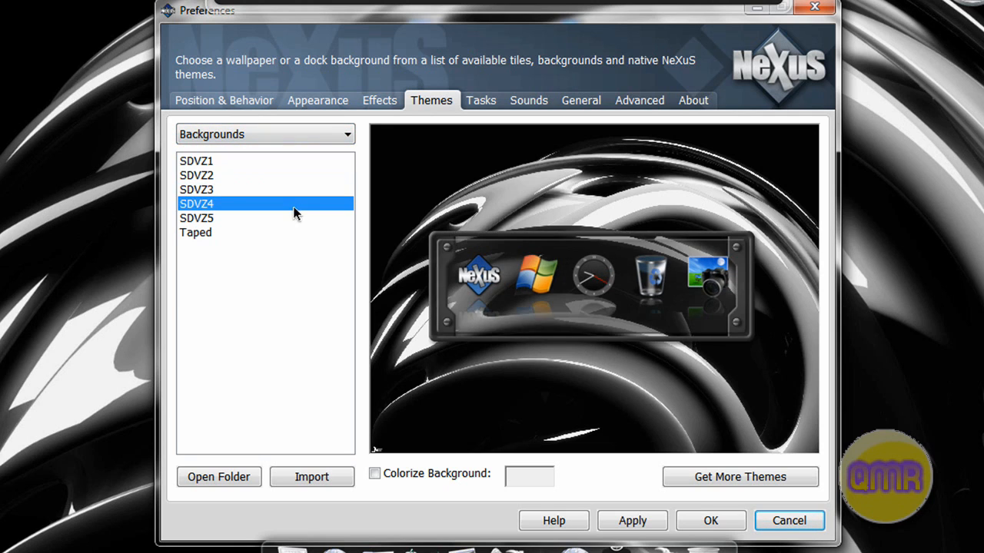
left_click(264, 133)
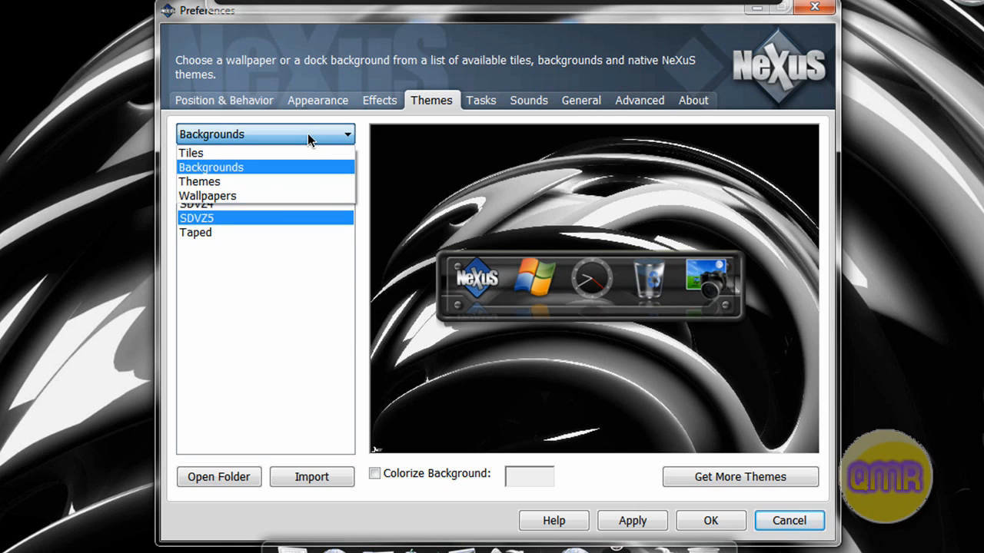
left_click(212, 166)
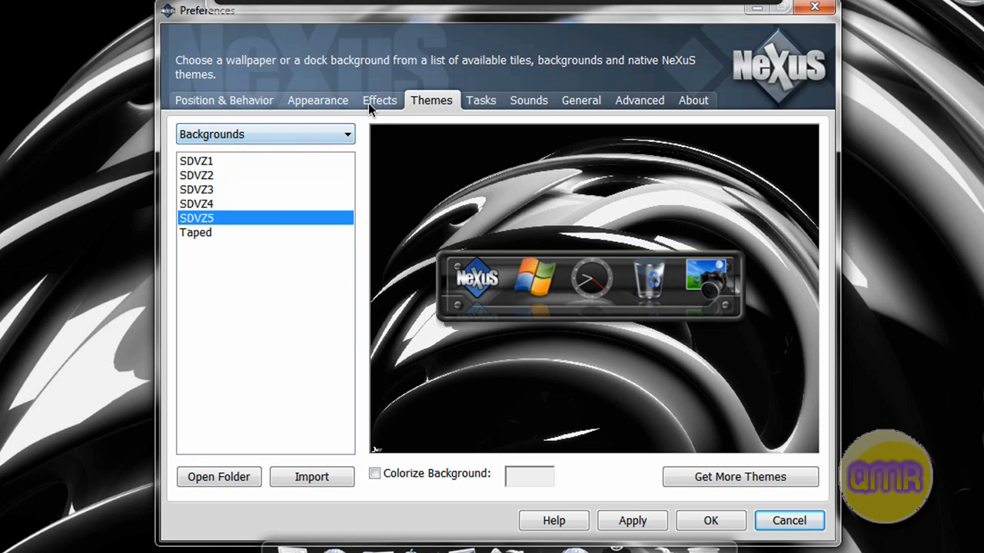
- Apply Flat Magnify as the mouseover effect, then reselect Magnify
left_click(378, 100)
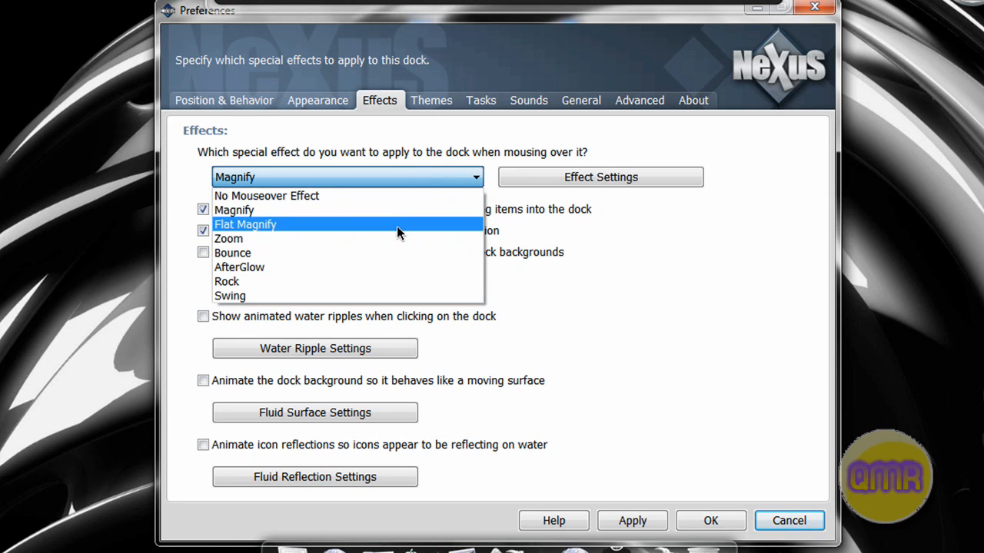
left_click(246, 224)
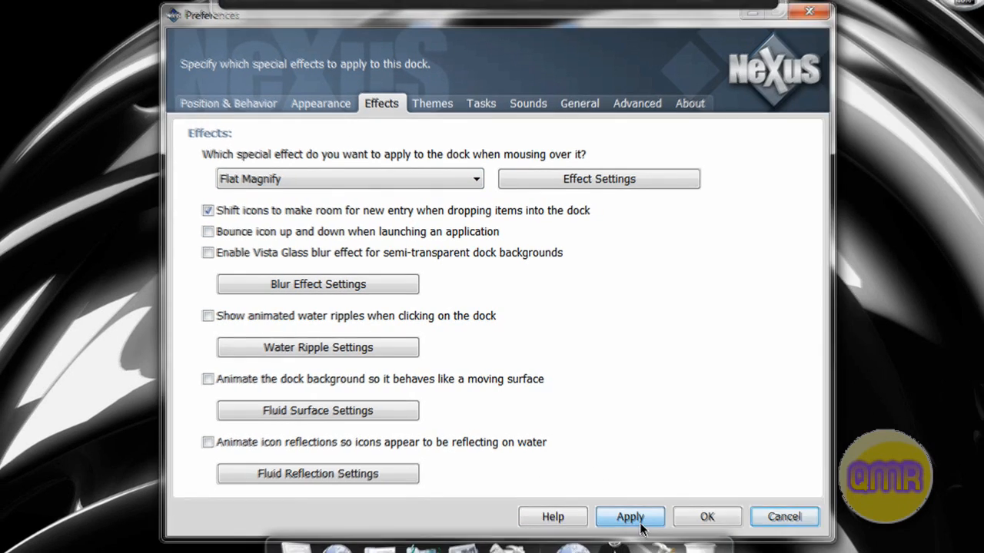
left_click(631, 516)
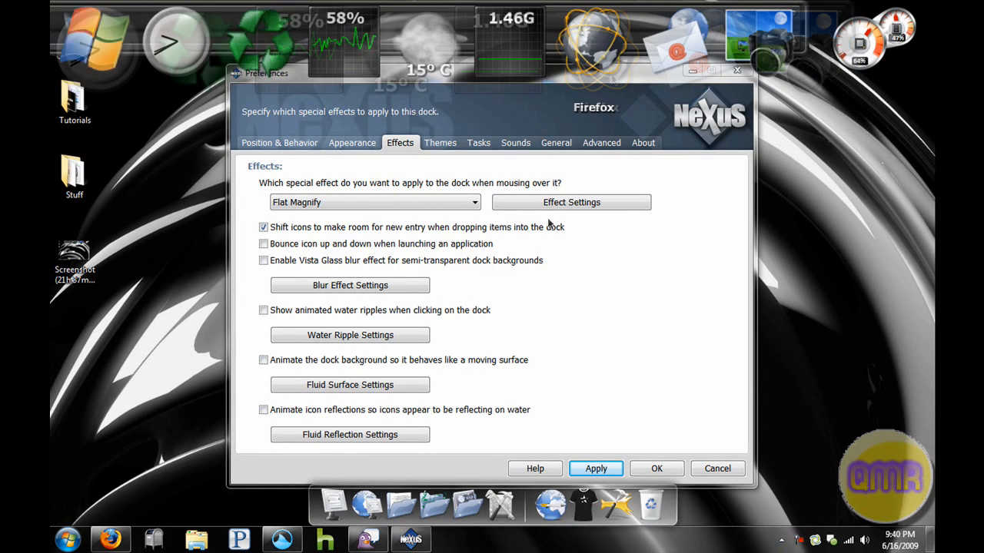
left_click(376, 201)
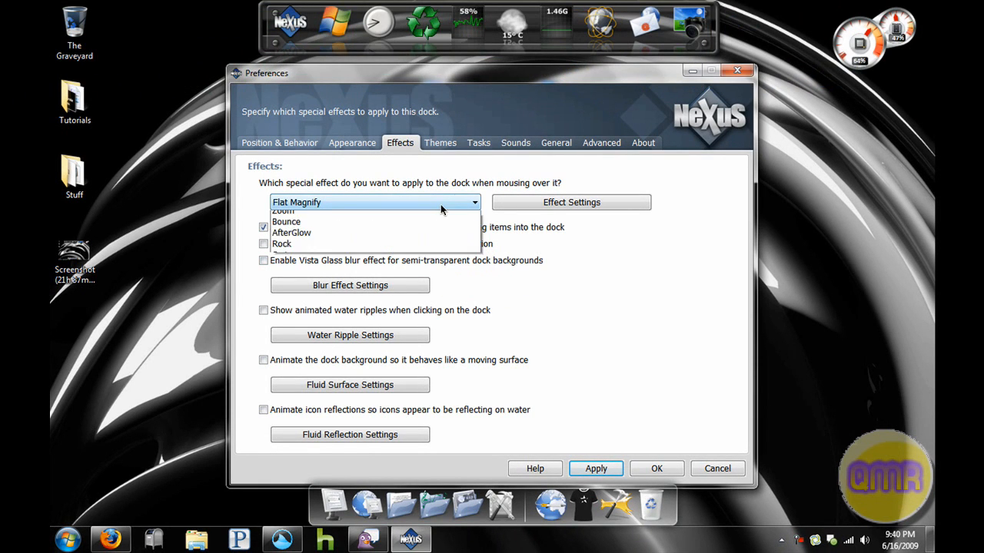
left_click(307, 210)
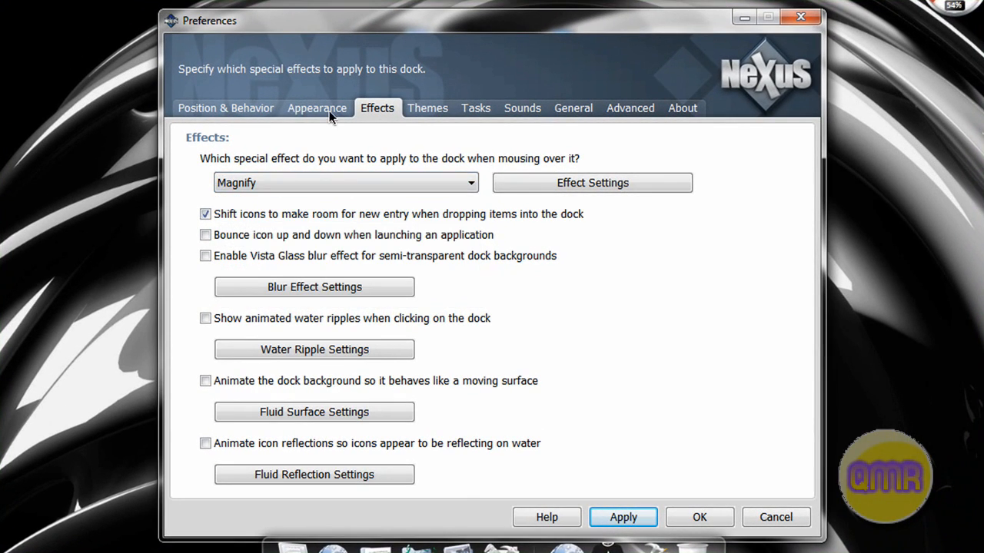
- View the Appearance and Position & Behavior pages, then close Nexus Preferences
left_click(317, 108)
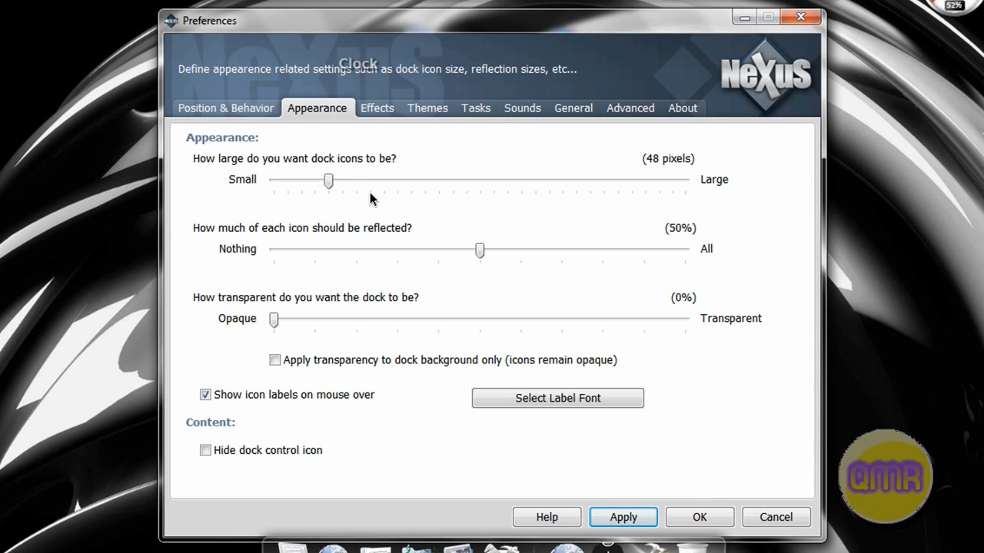
left_click(224, 108)
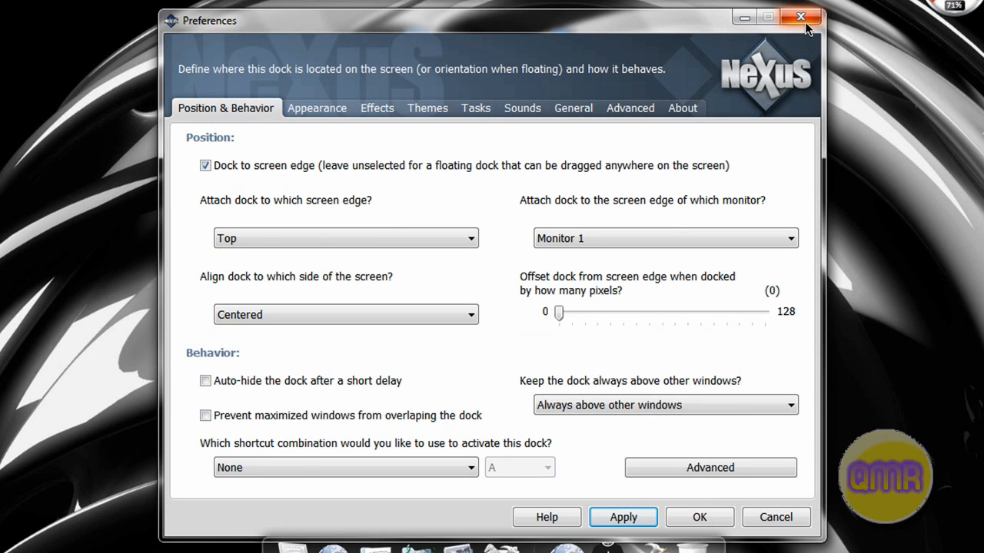
left_click(799, 17)
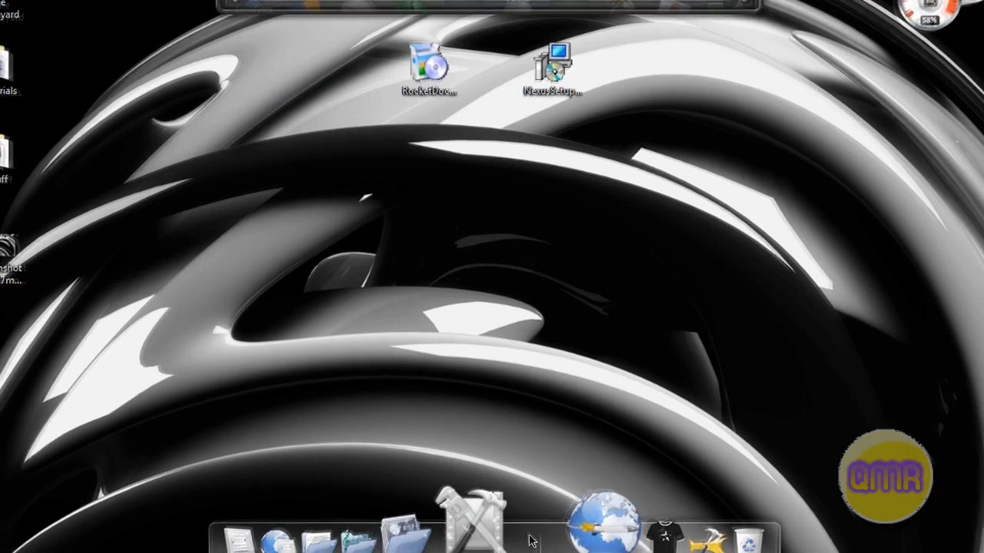
- View RocketDock's screen position options, then bring up a dock icon's menu
right_click(530, 538)
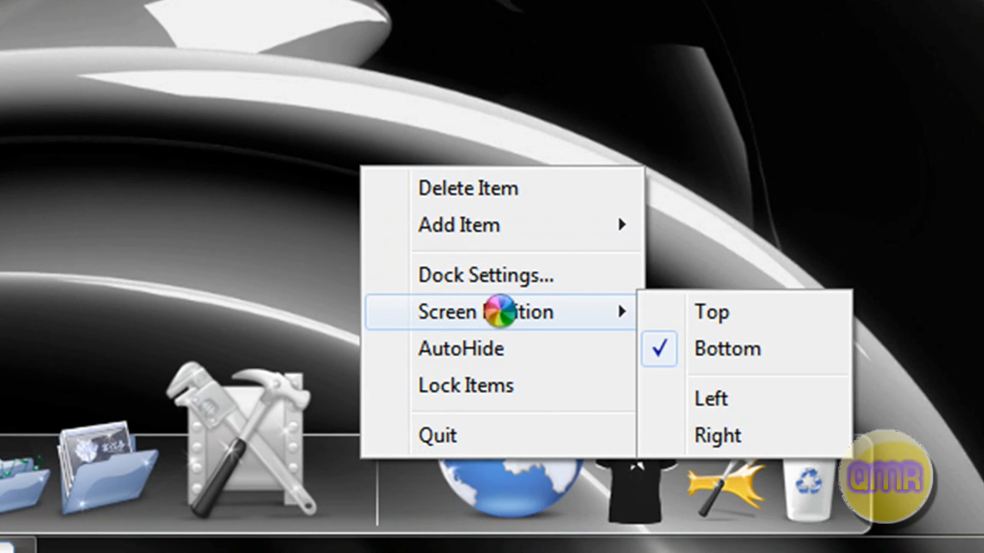
mouse_move(466, 384)
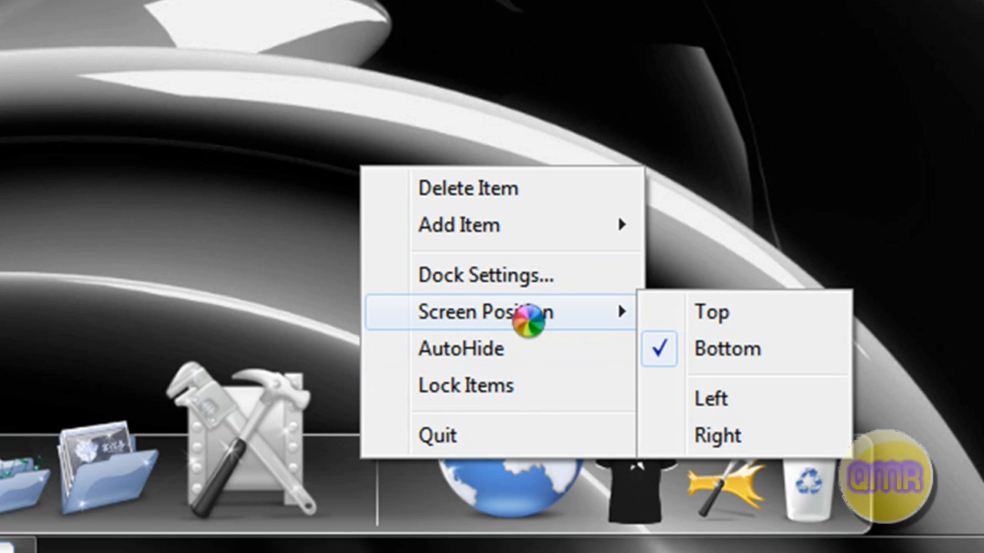
mouse_move(707, 312)
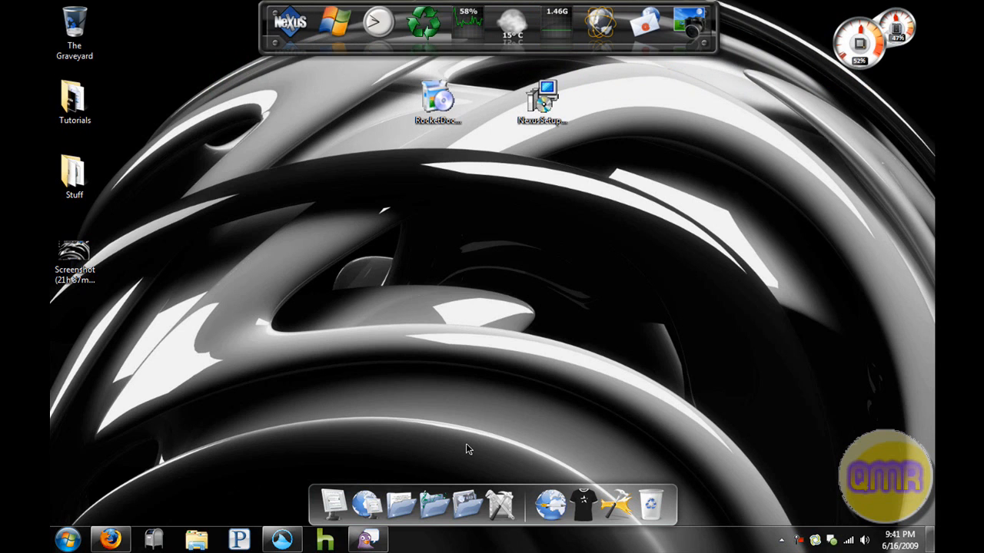
mouse_move(394, 452)
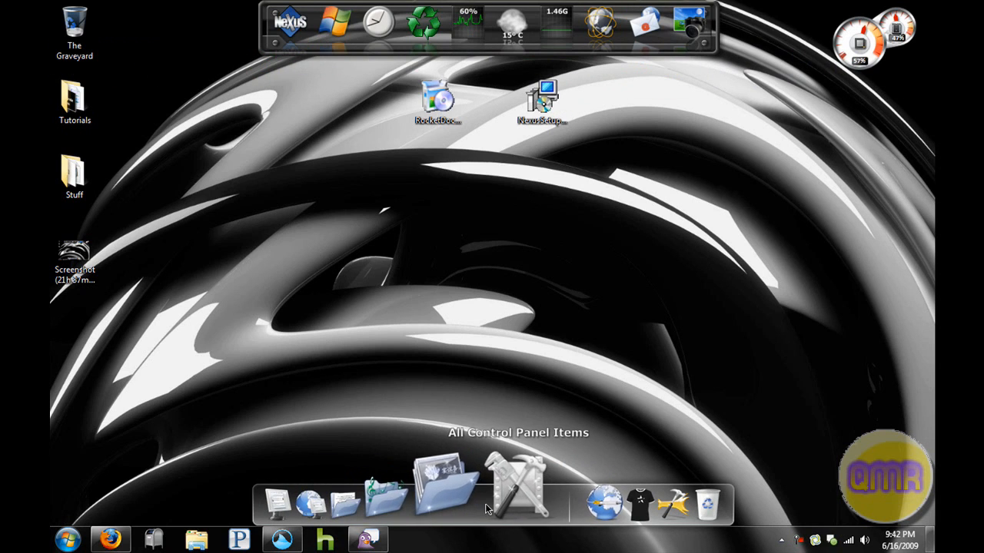
right_click(507, 500)
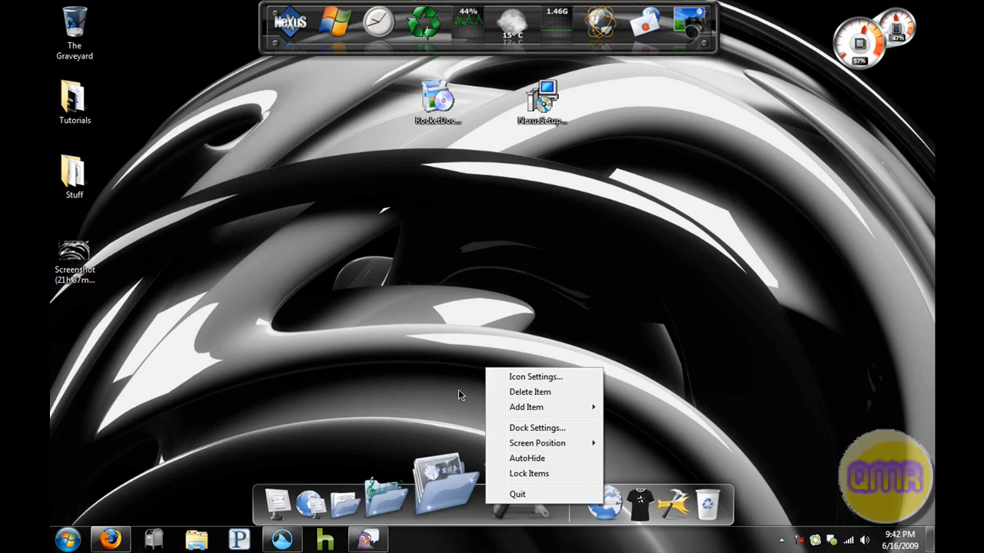